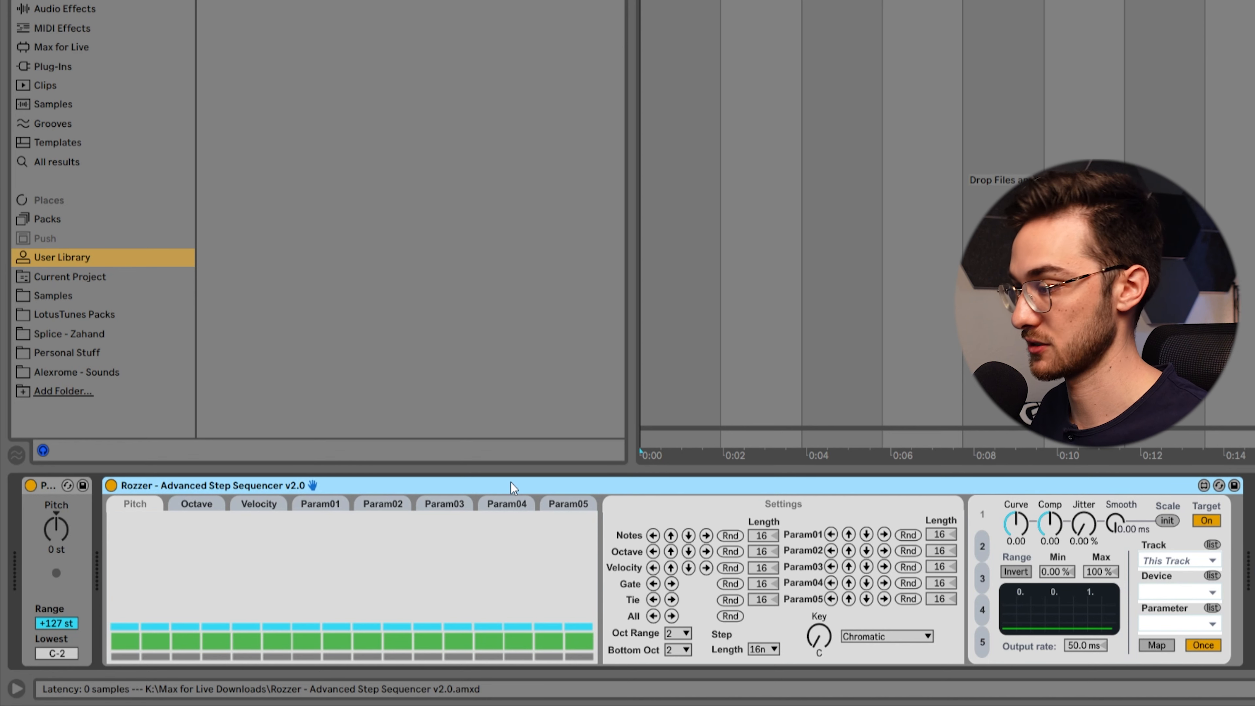
mouse_move(348, 493)
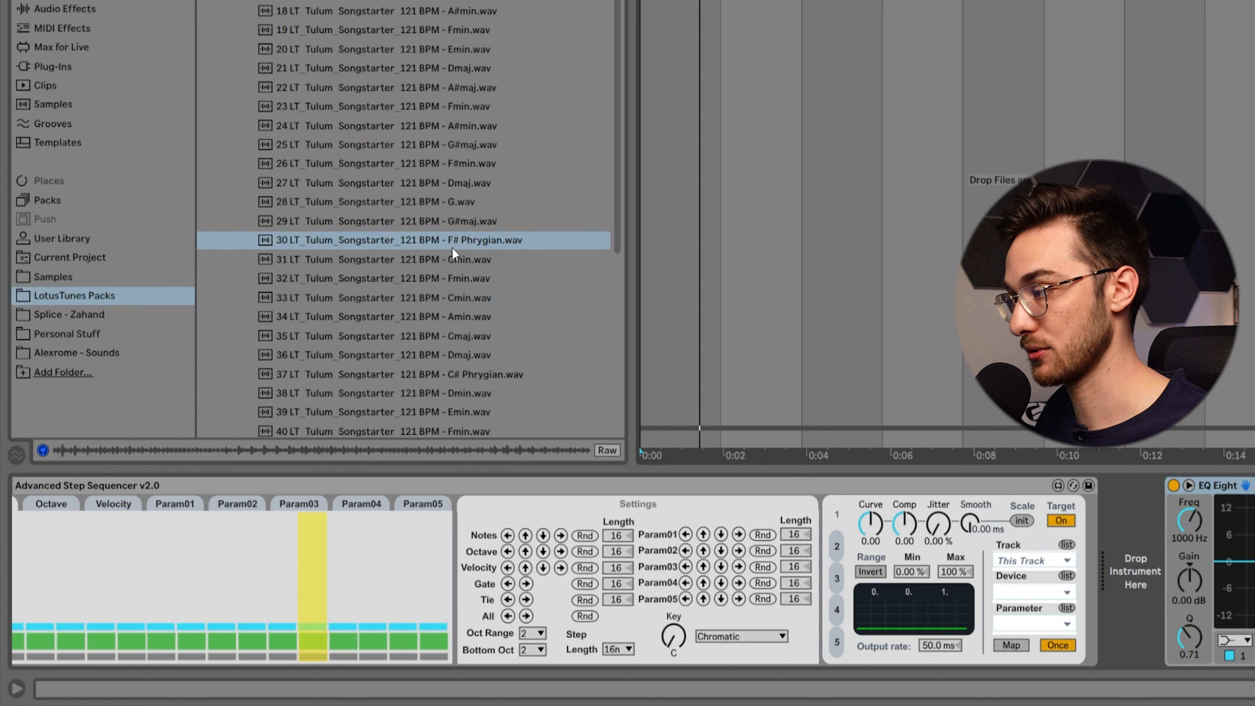
- Scroll the browser down to the Tulum Songstarter 121 BPM samples
scroll("down", 3)
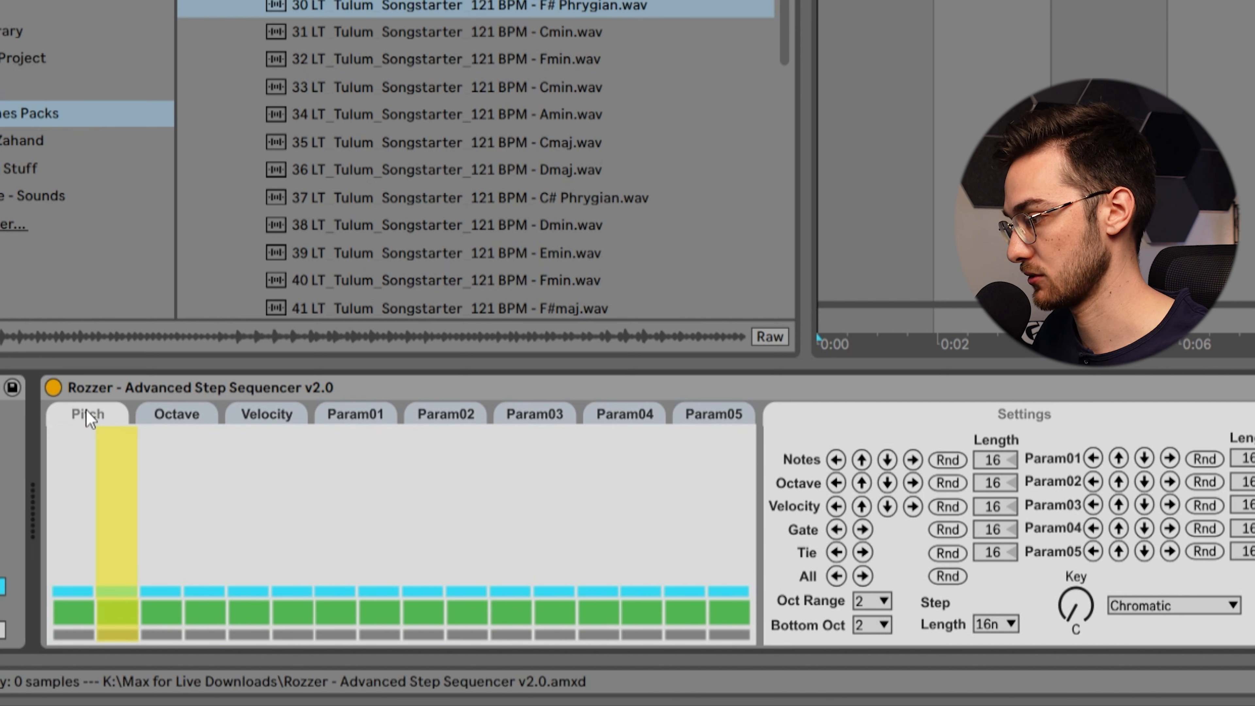
mouse_move(635, 505)
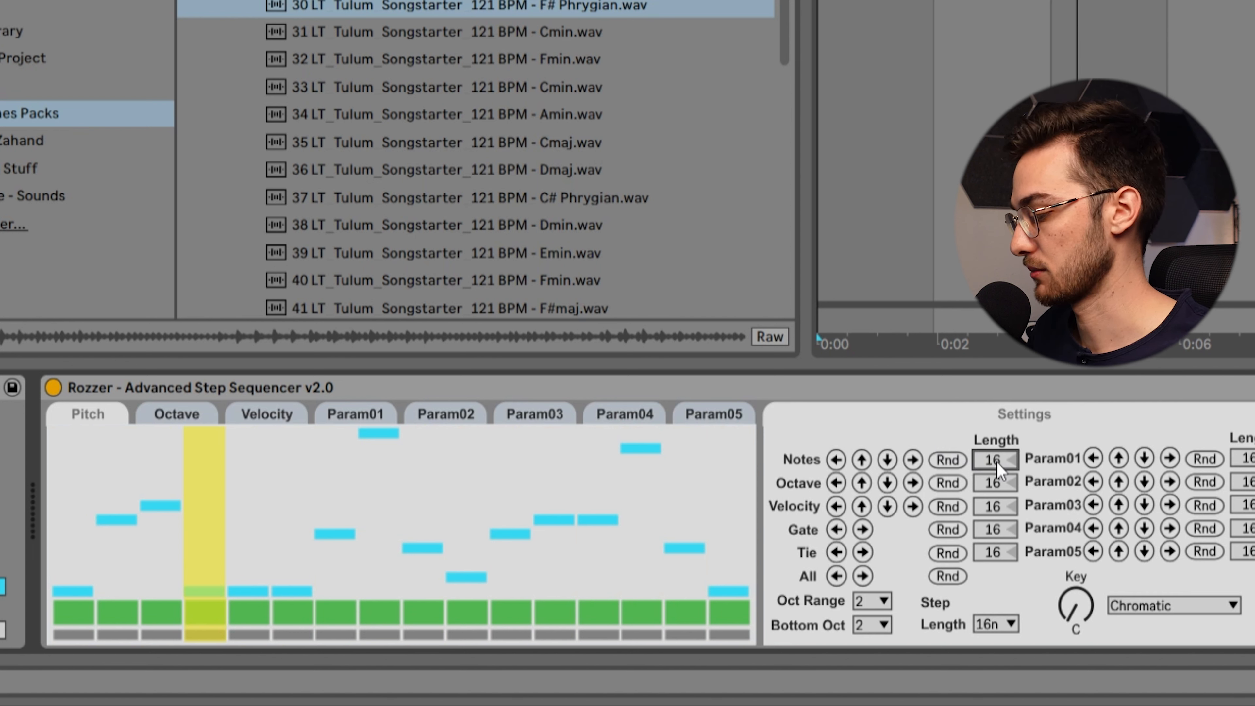
- Extend Rozzer's note length to 32 steps, randomize the pitches and shift them lower
left_click(995, 459)
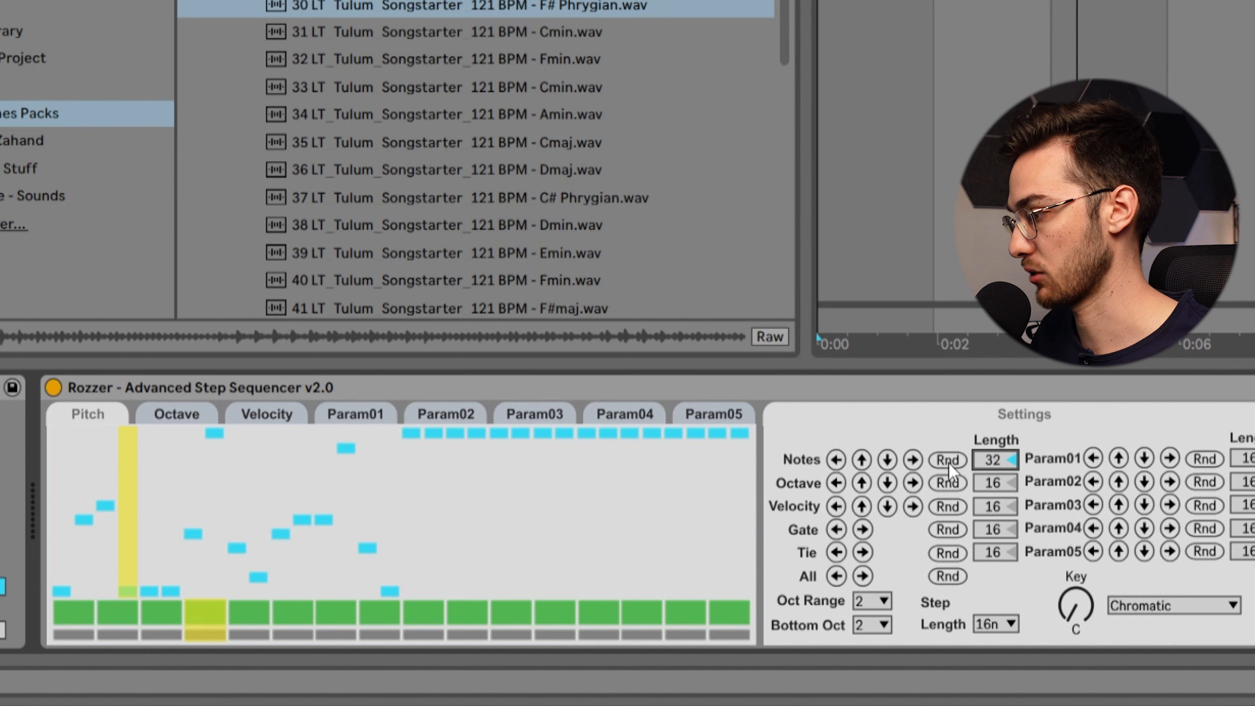
left_click(947, 460)
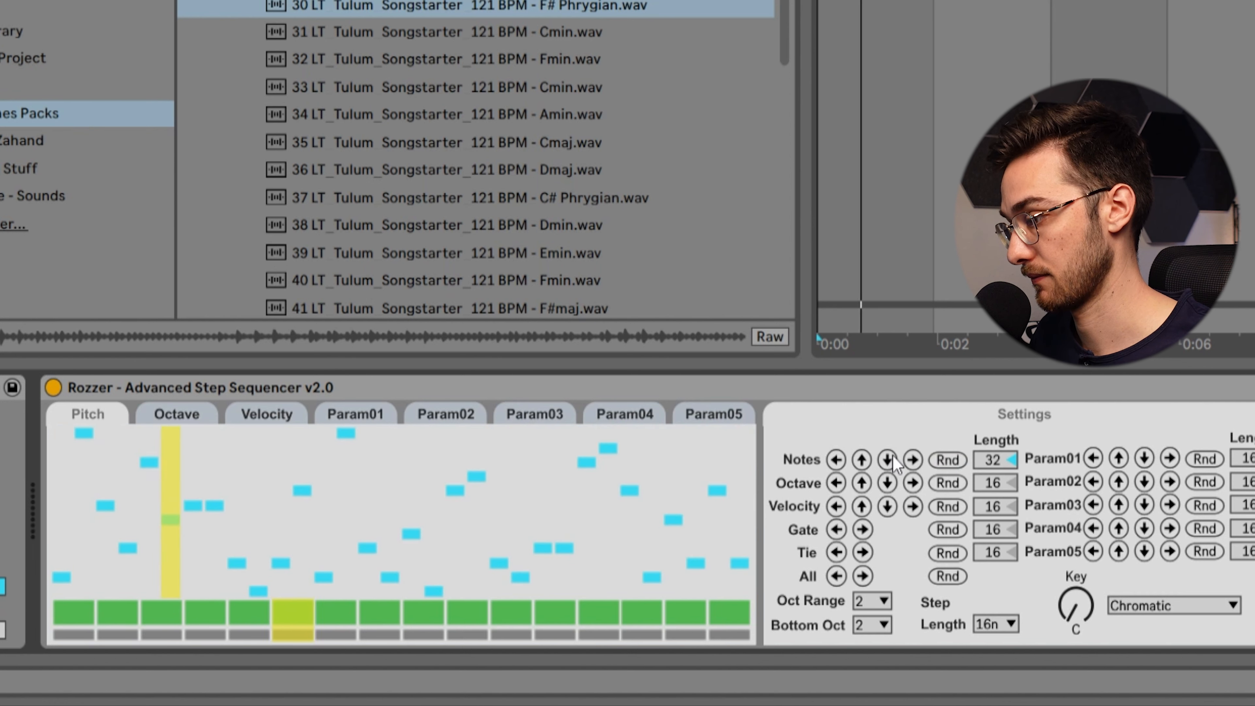
left_click(912, 459)
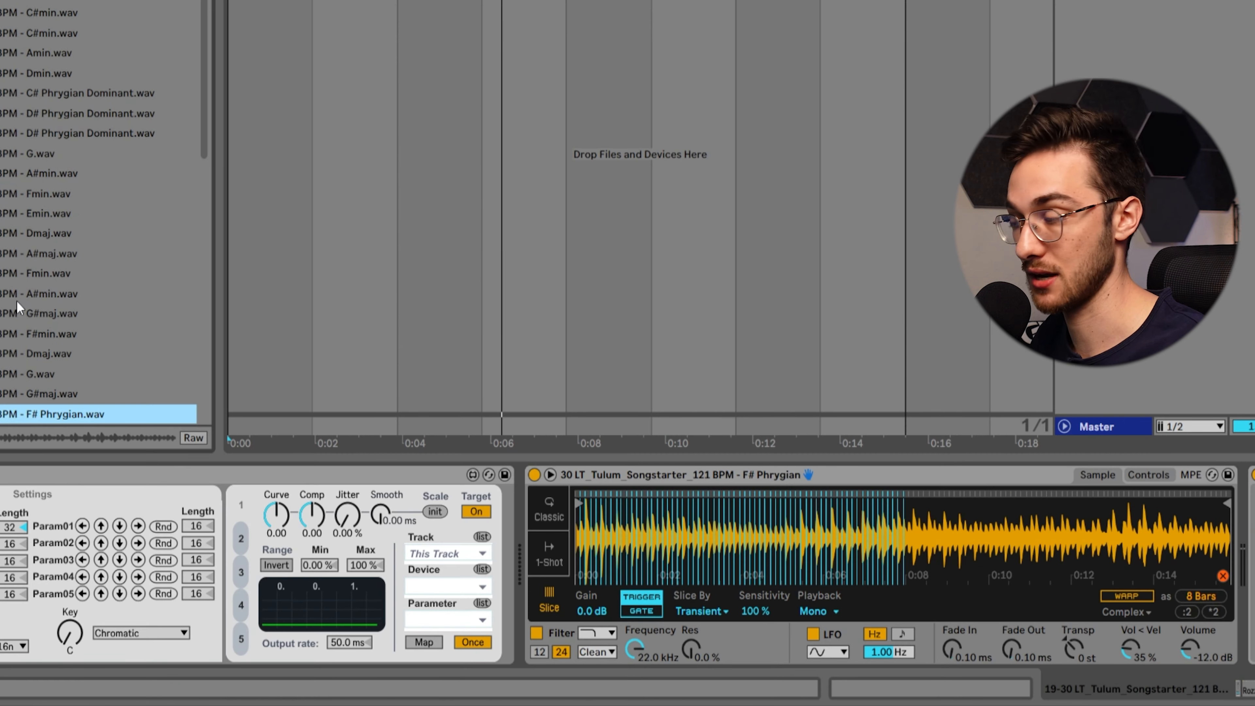
- Hot-swap the A#min, A#maj and then G Songstarter loops into the Simpler's Slice mode
left_click(61, 293)
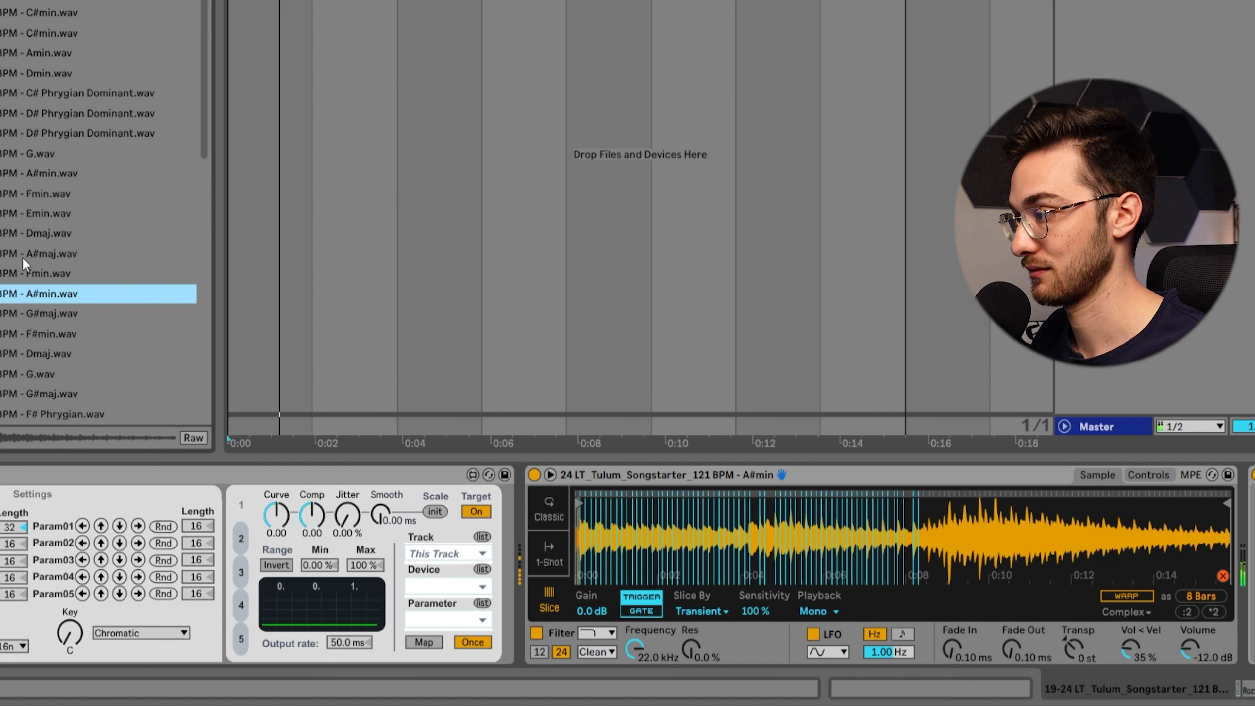
left_click(64, 253)
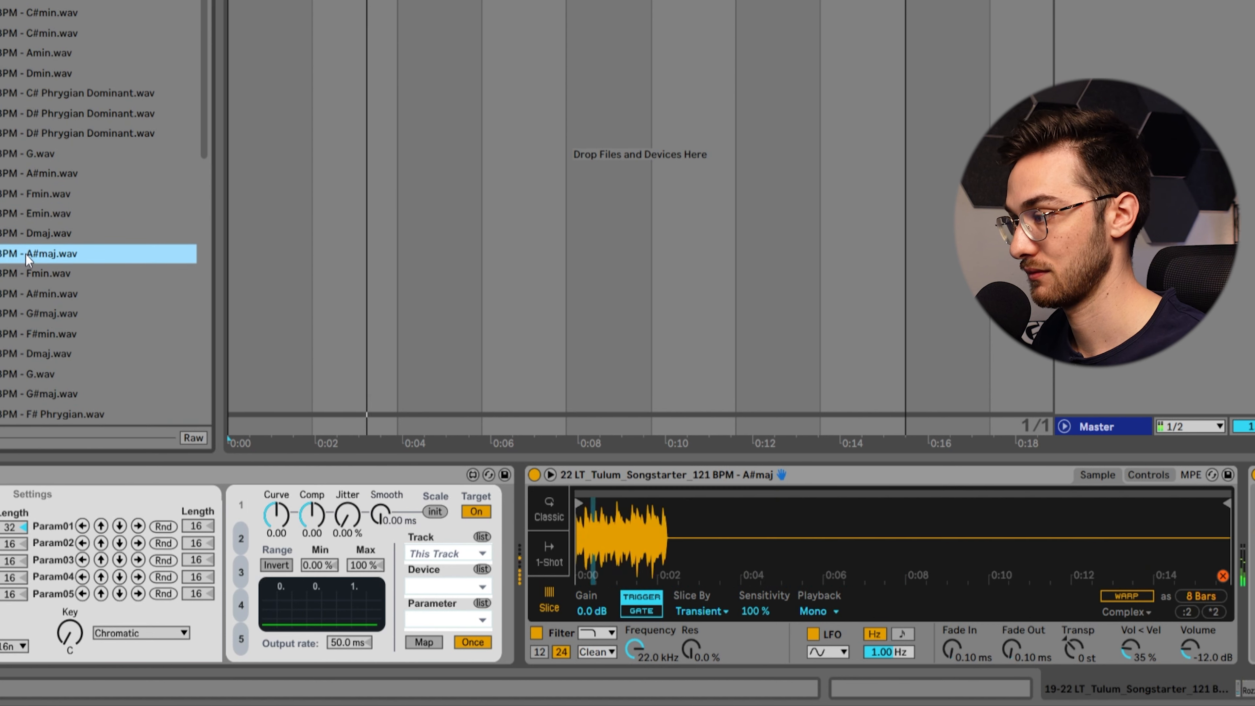
left_click(47, 153)
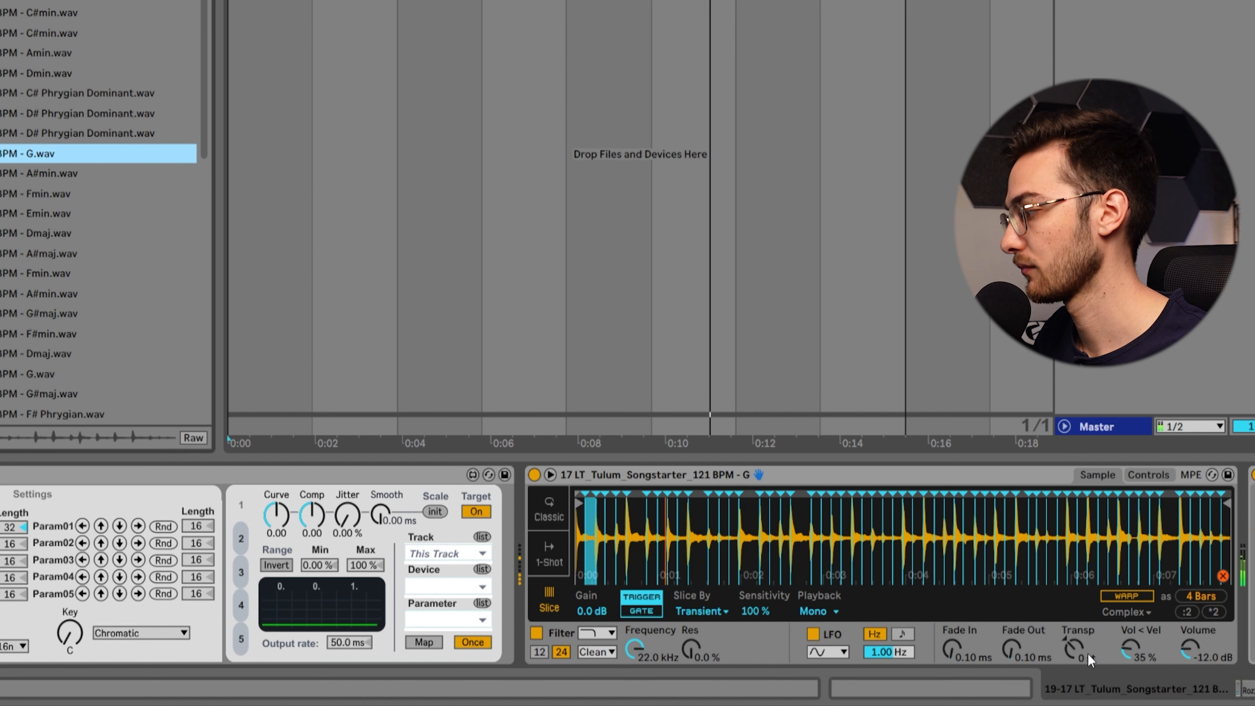
left_click(53, 414)
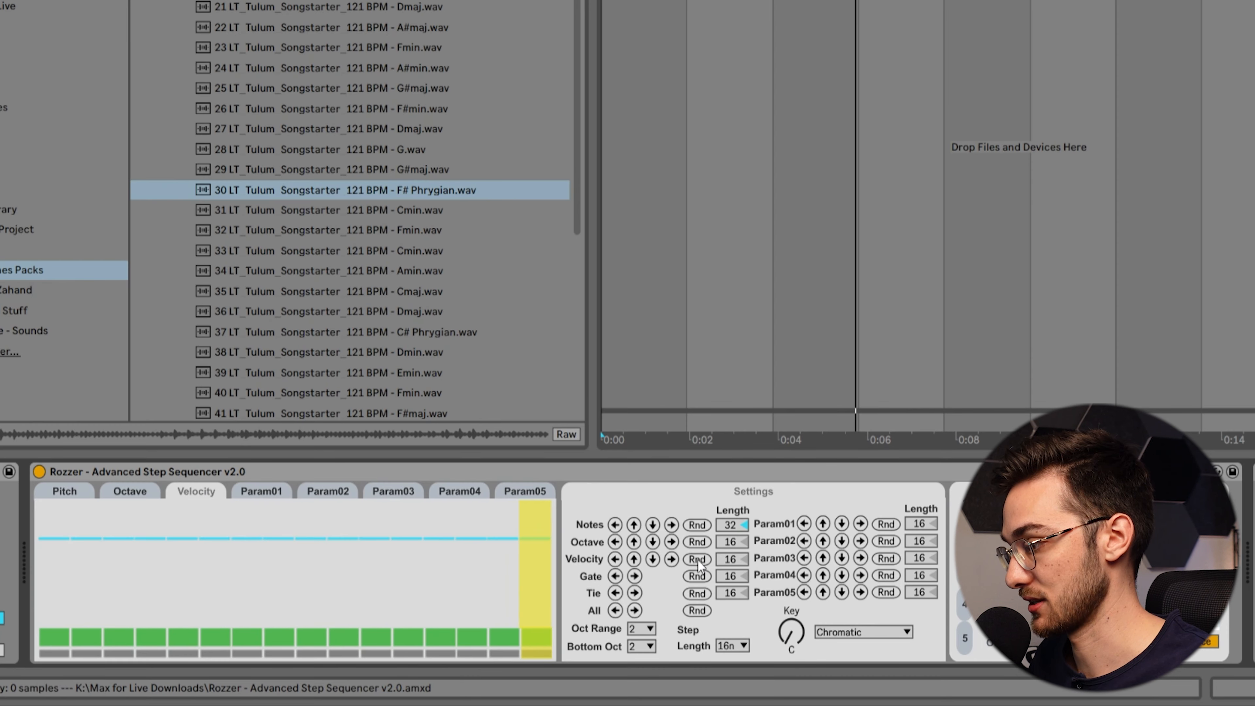
- Randomize Rozzer's 32-step velocity pattern twice
left_click(695, 559)
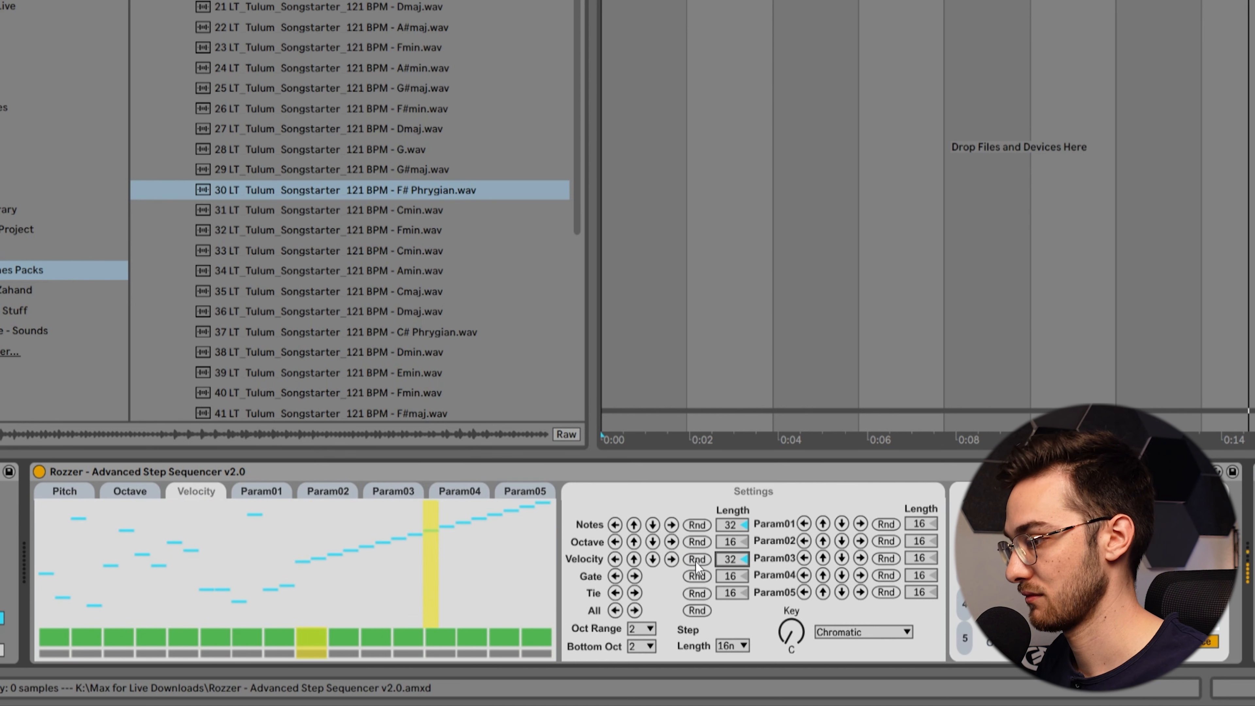
left_click(696, 559)
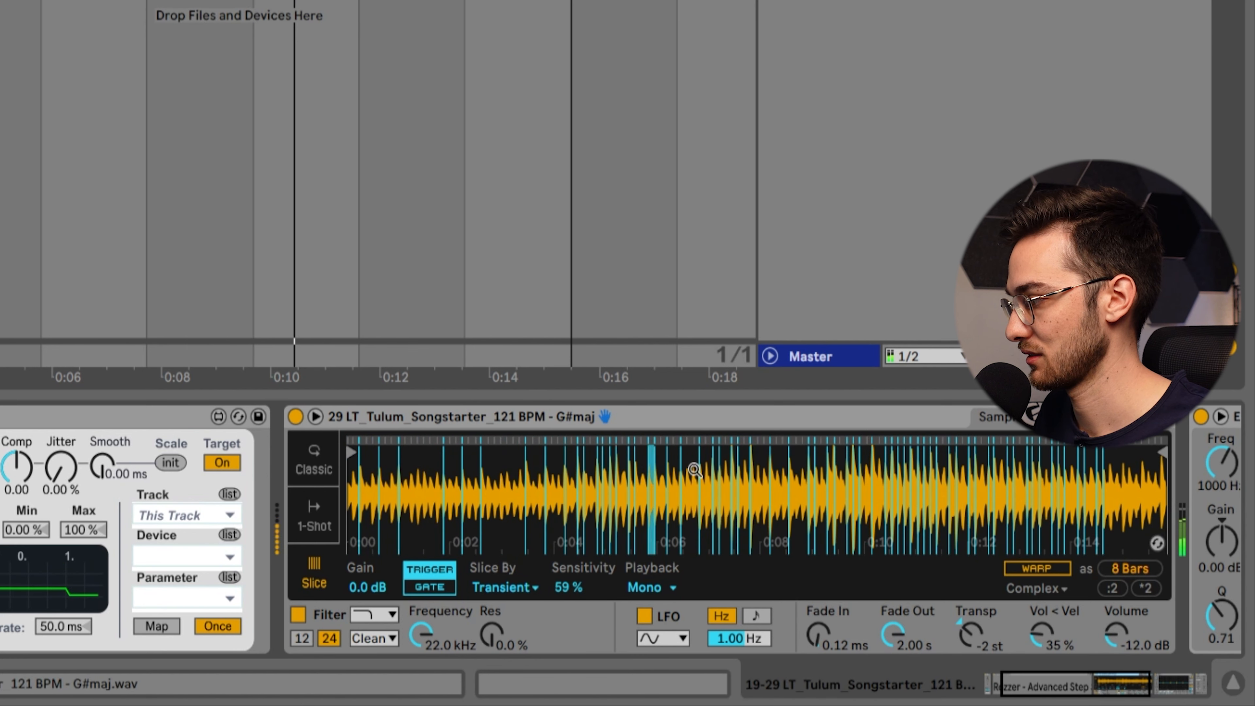
- Switch Simpler's Slice By mode to Beat at a 1/4 division
left_click(504, 587)
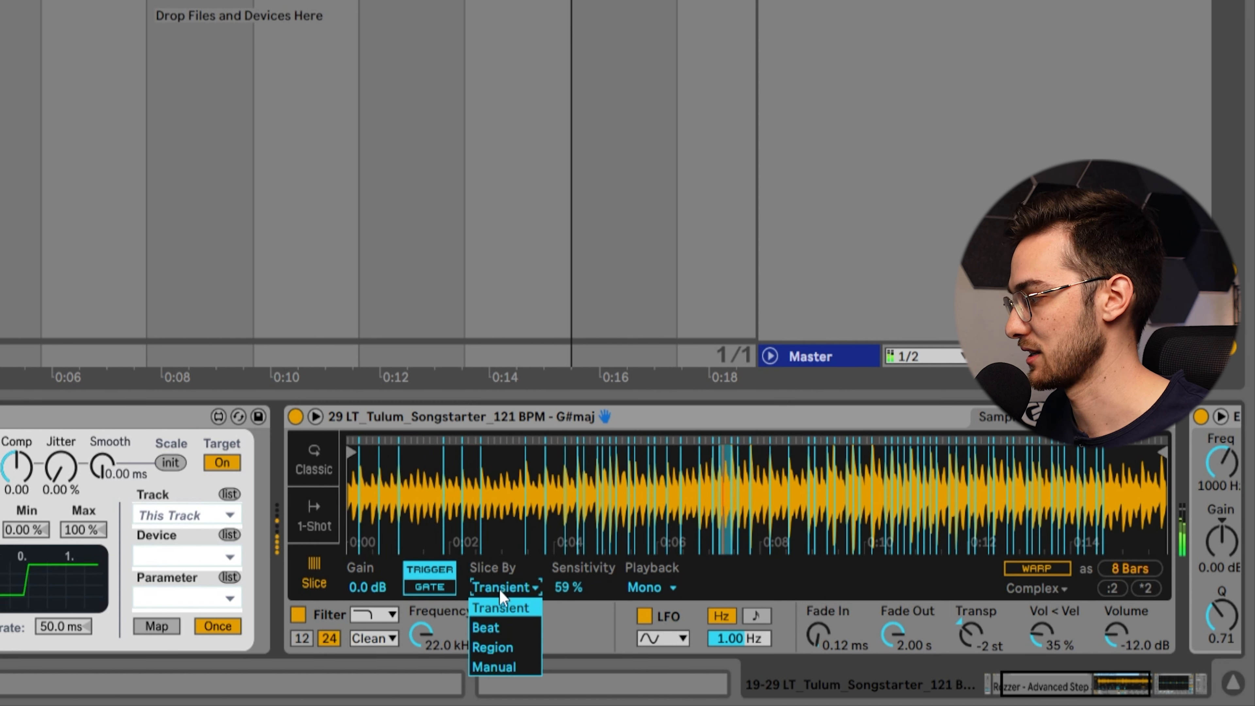
left_click(485, 628)
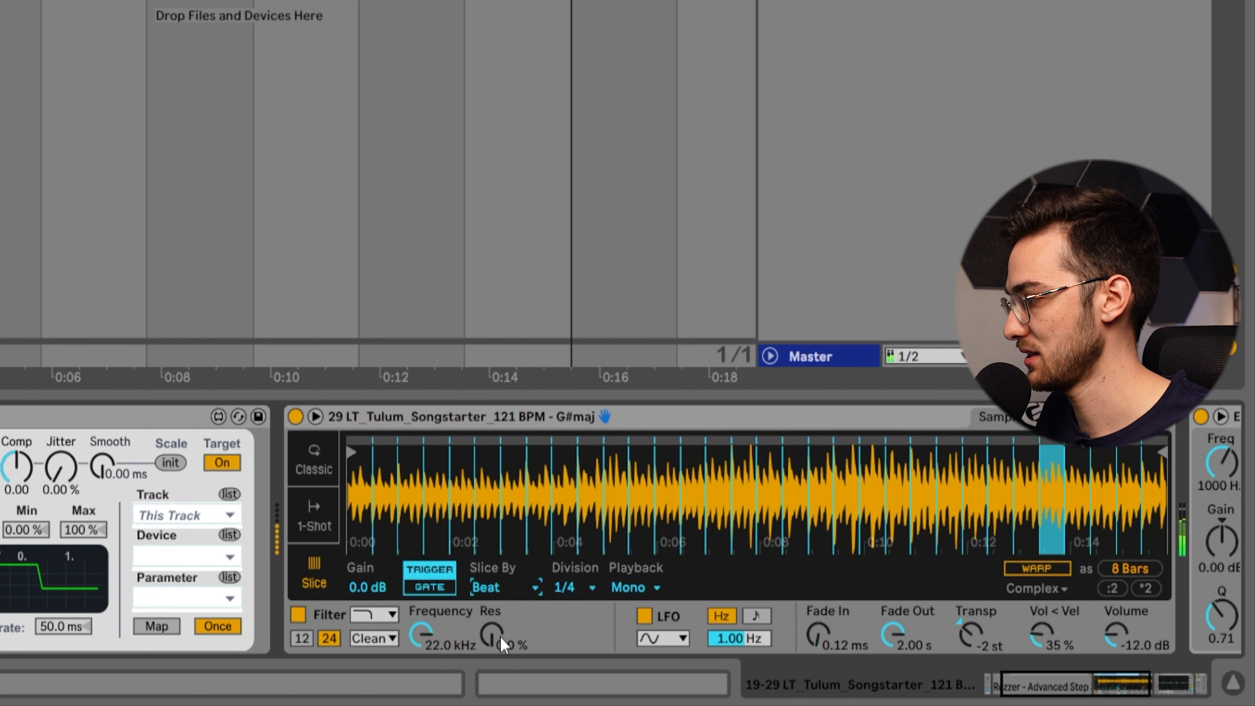
left_click(572, 587)
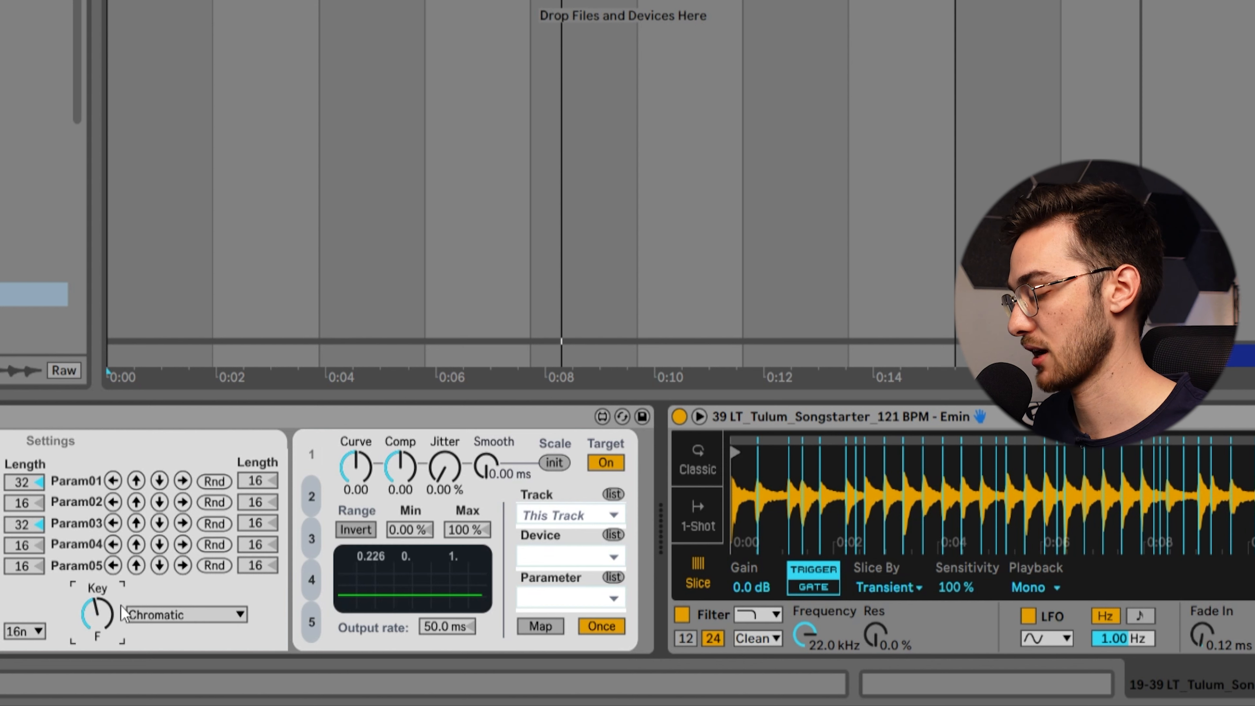
- Drag Rozzer's Key knob to move the root note away from C toward D#
left_click_drag(96, 613, 104, 604)
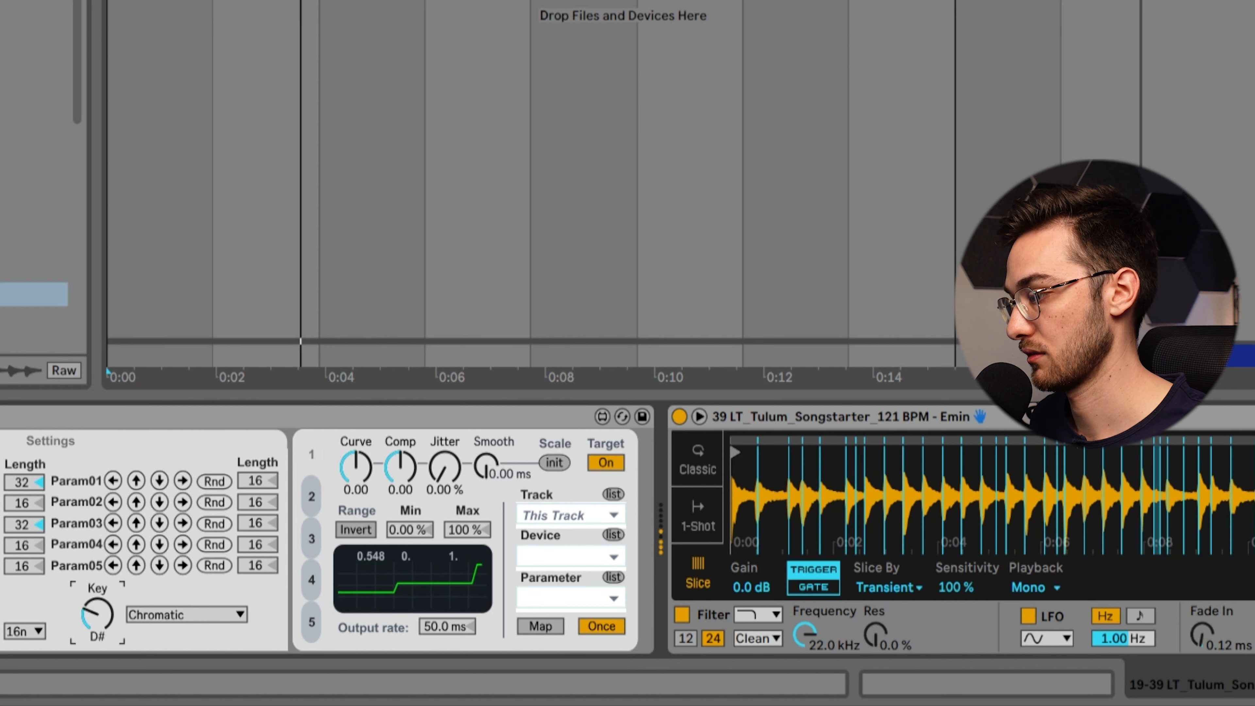
left_click_drag(96, 613, 96, 633)
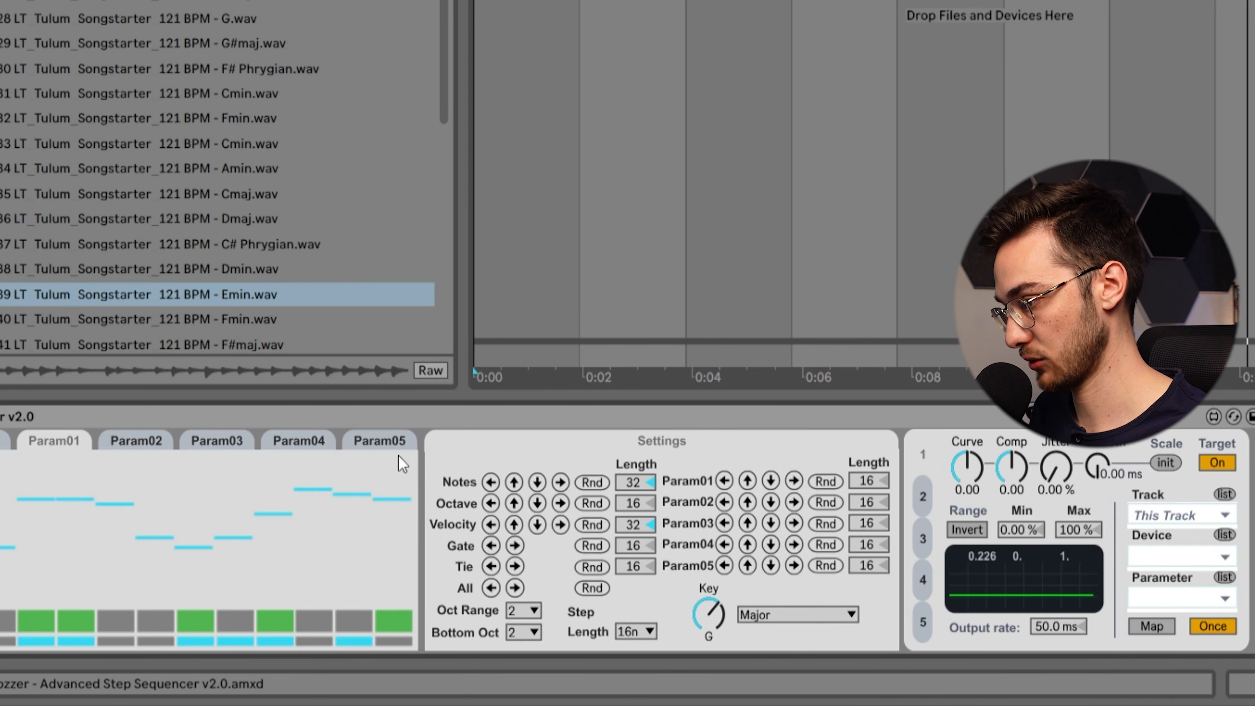
- Browse the Param02 and Param04 lanes, then randomize the Param01 modulation pattern
left_click(135, 440)
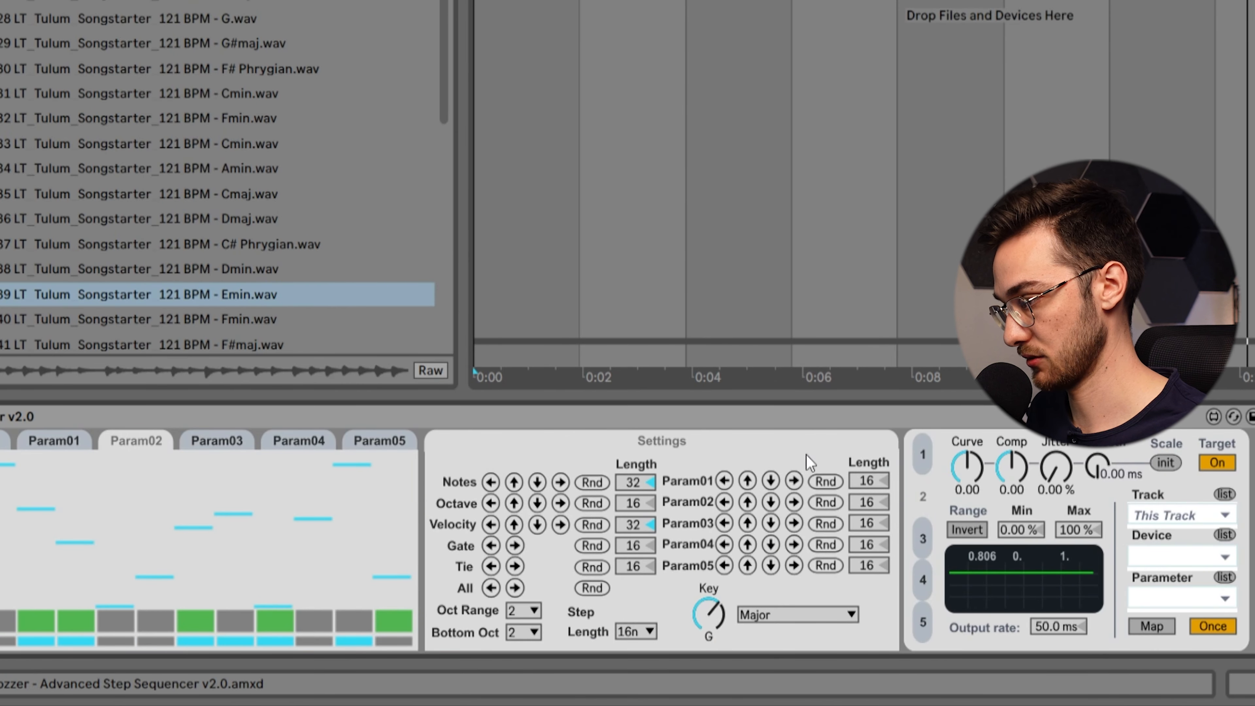
left_click(298, 441)
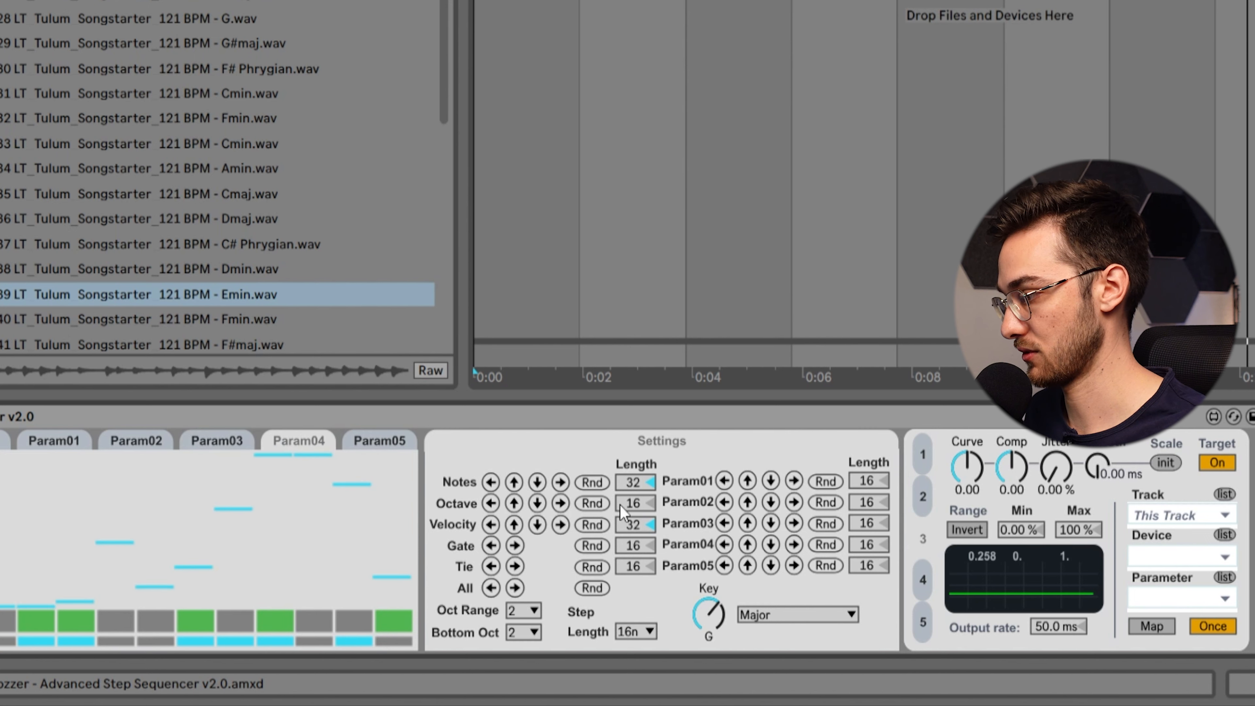
left_click(379, 440)
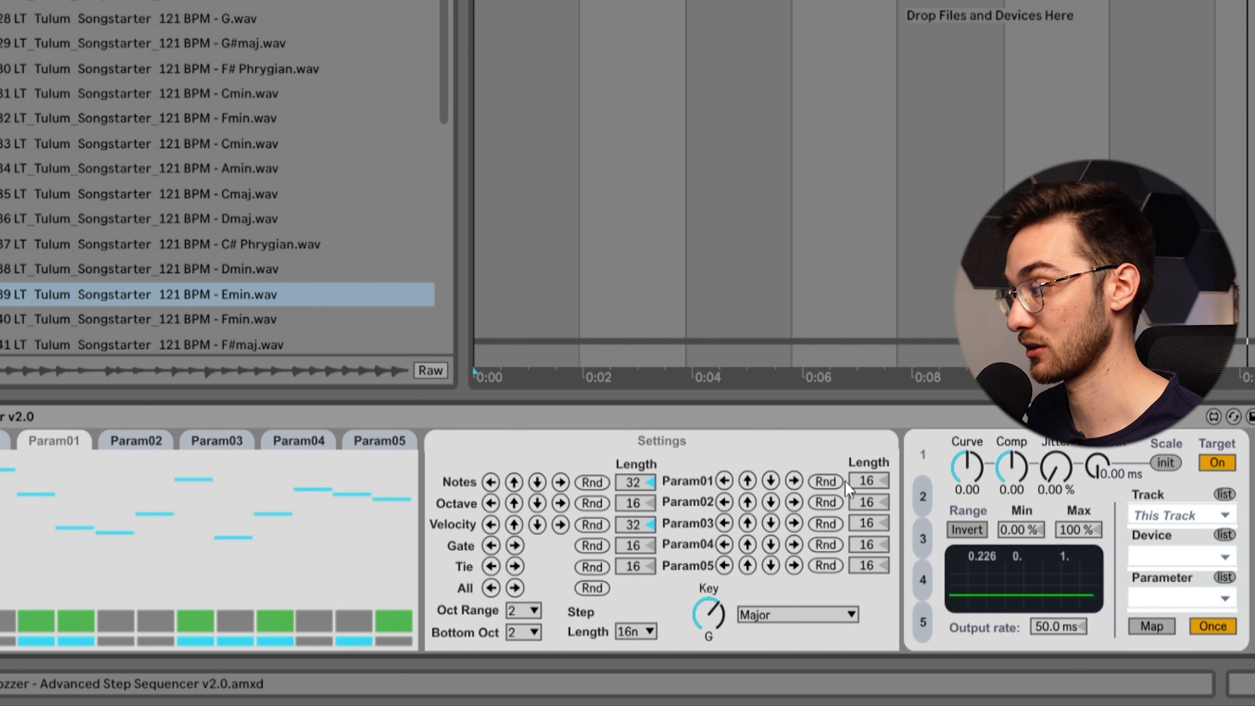
left_click(825, 480)
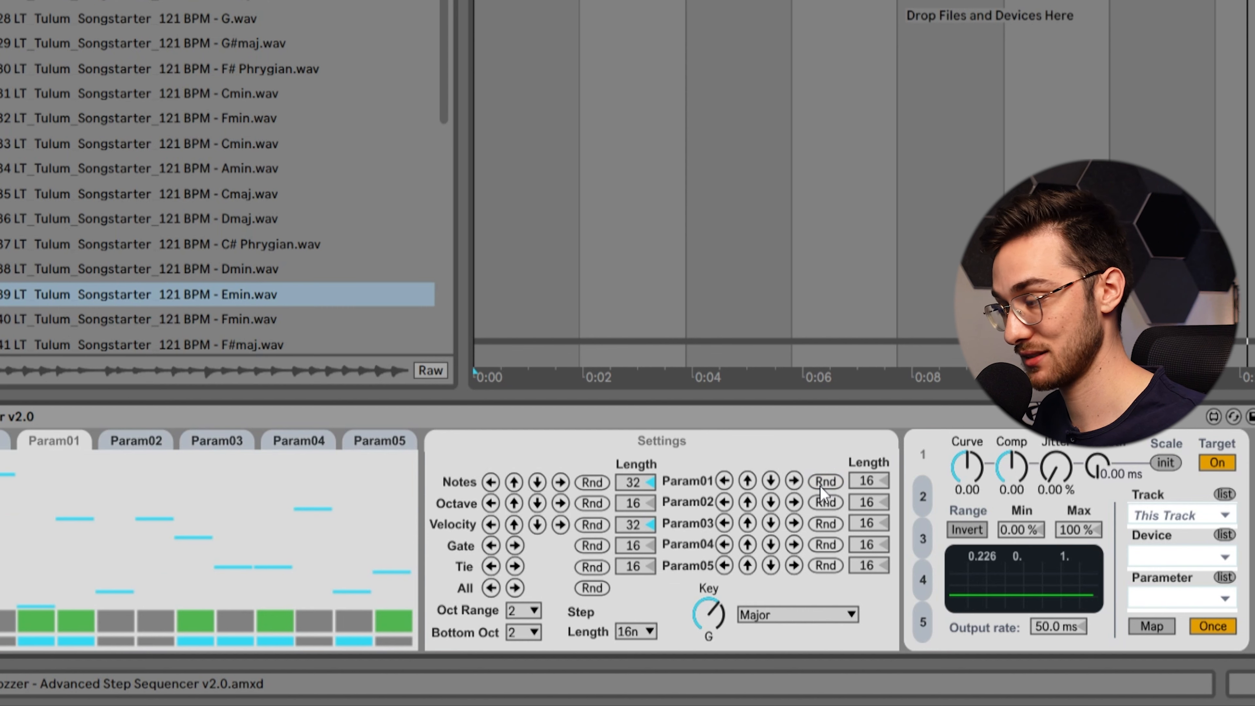
left_click(1151, 626)
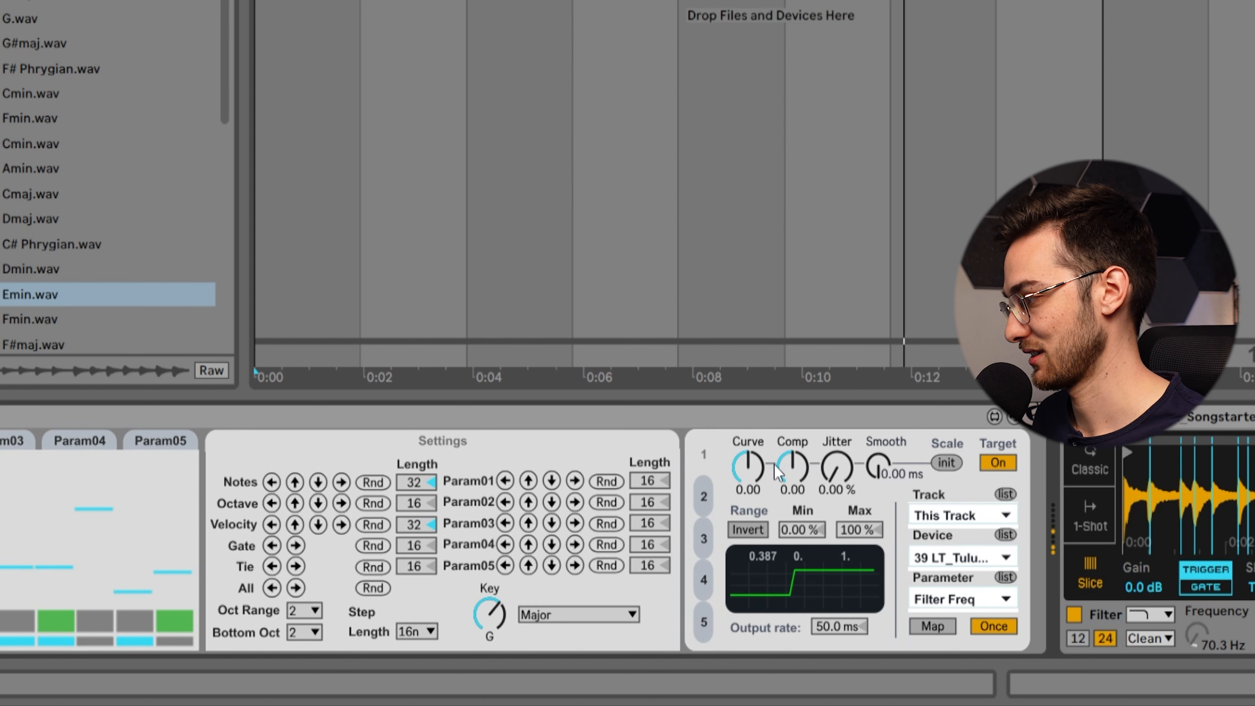
- Bend the Param01 modulation curve and raise Smooth to about 228 ms on the filter frequency
left_click_drag(749, 466, 748, 449)
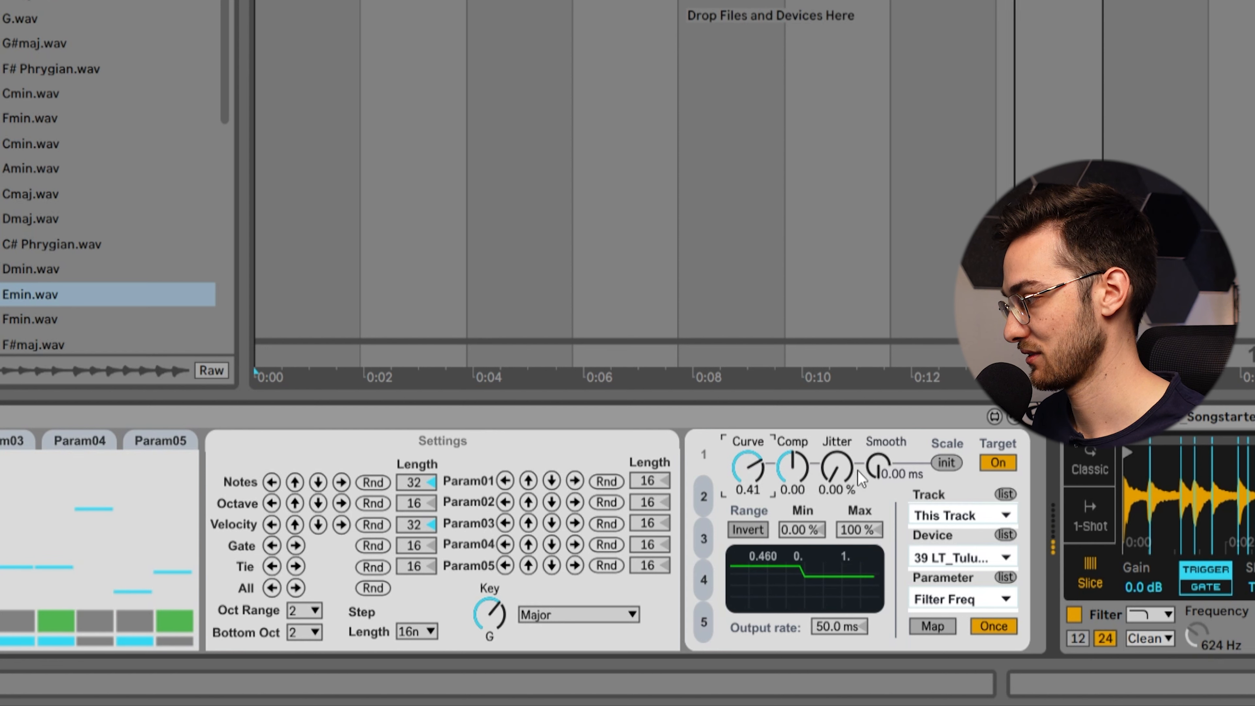
left_click_drag(877, 468, 878, 476)
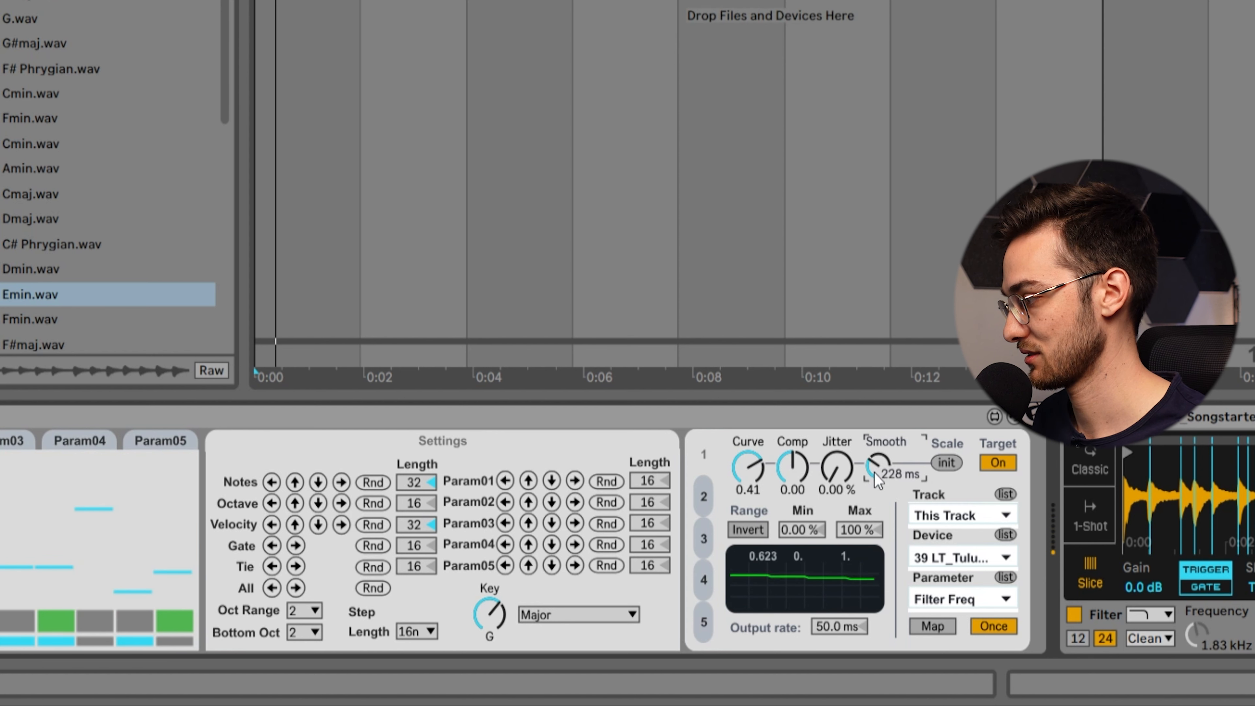
left_click_drag(835, 467, 835, 448)
type("delay")
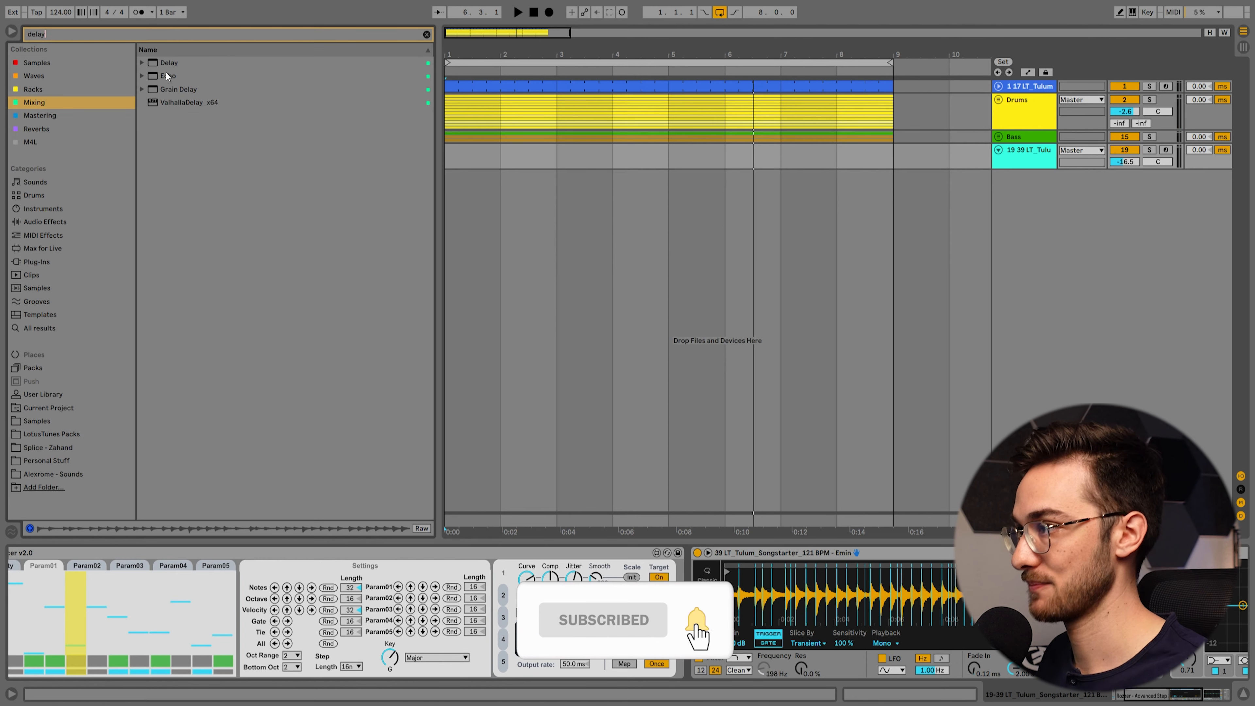
- Add a Delay to the sample track and select Rozzer's second modulation mapping slot
left_click(168, 63)
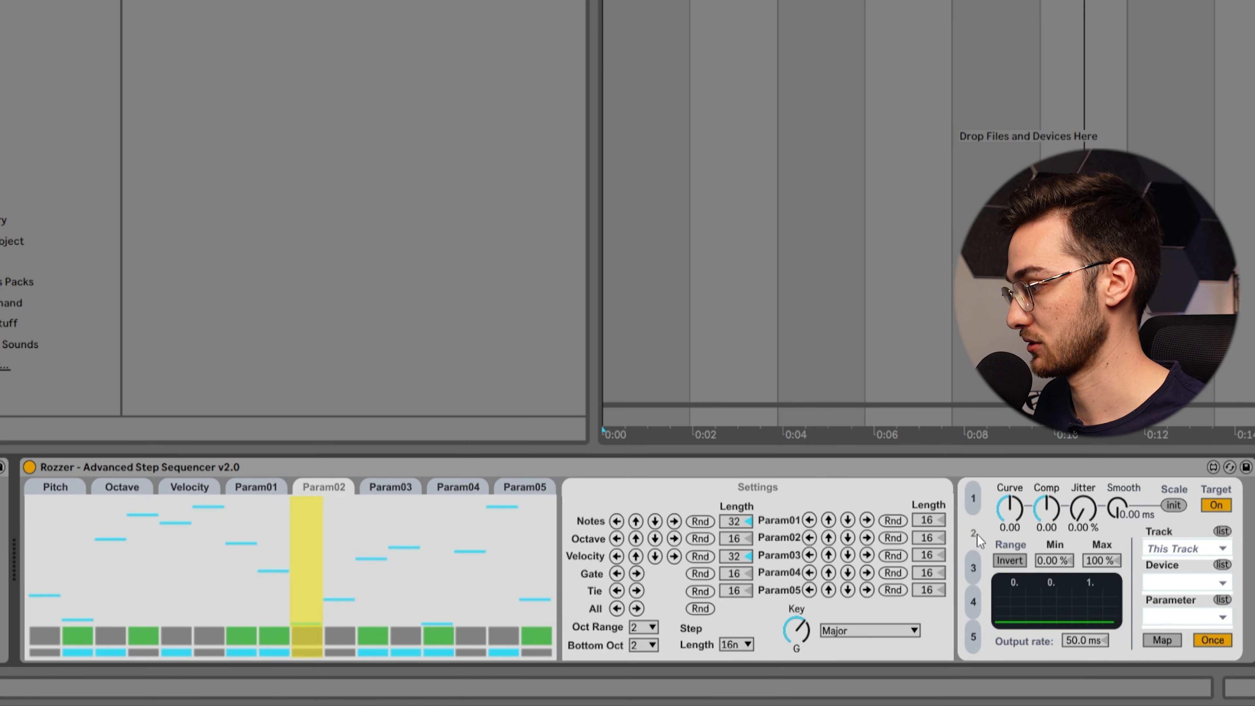
left_click(1162, 640)
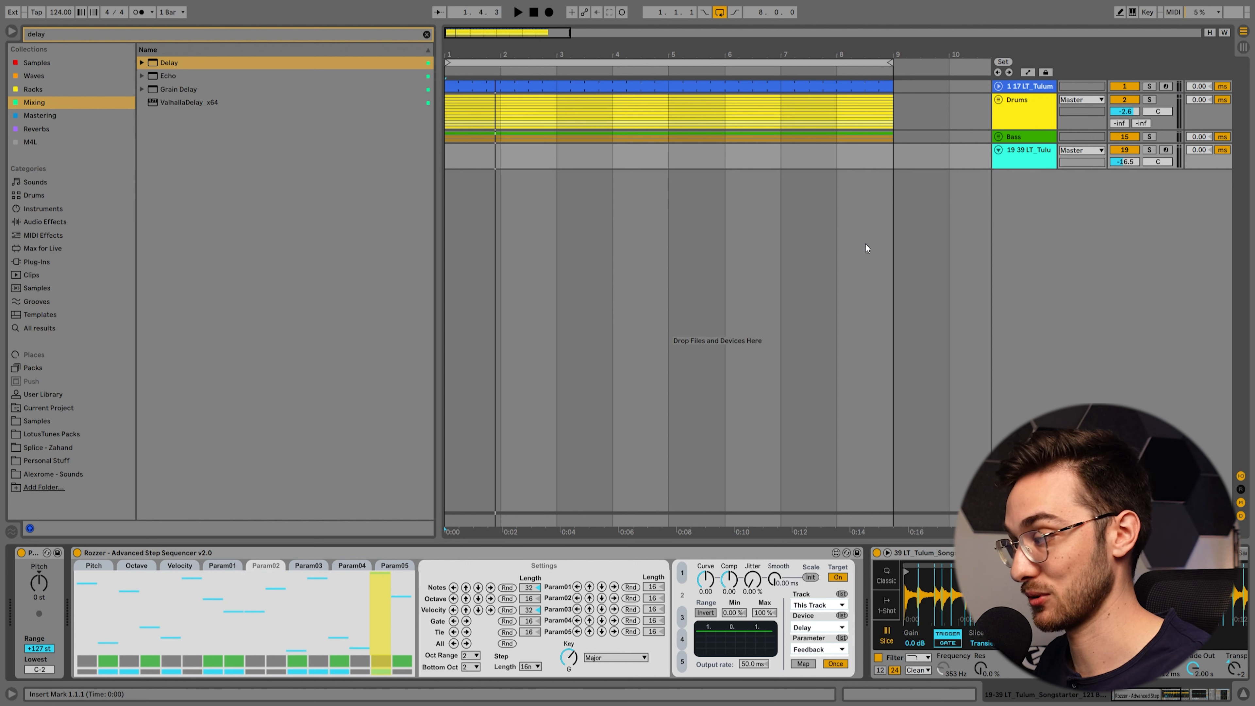
- Insert an audio track whose Audio From is the 19-39 LT Tulum Songstarter track
left_click(1025, 149)
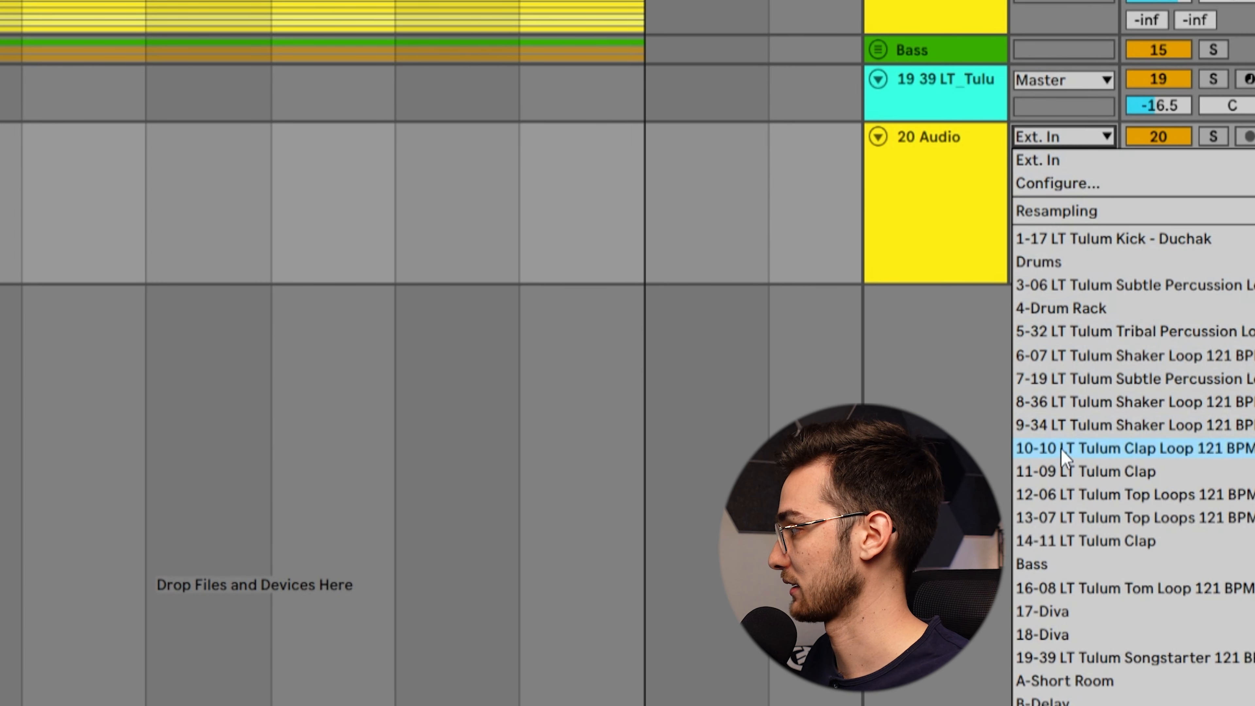
mouse_move(1063, 658)
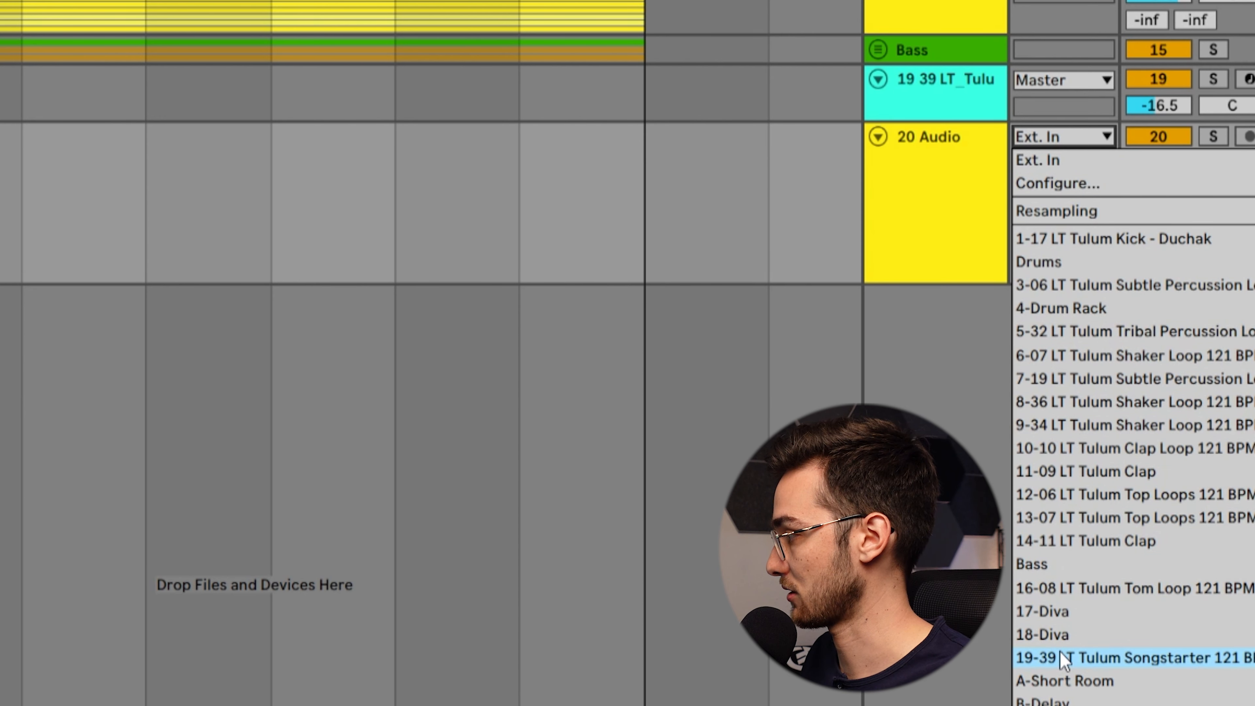
left_click(1129, 657)
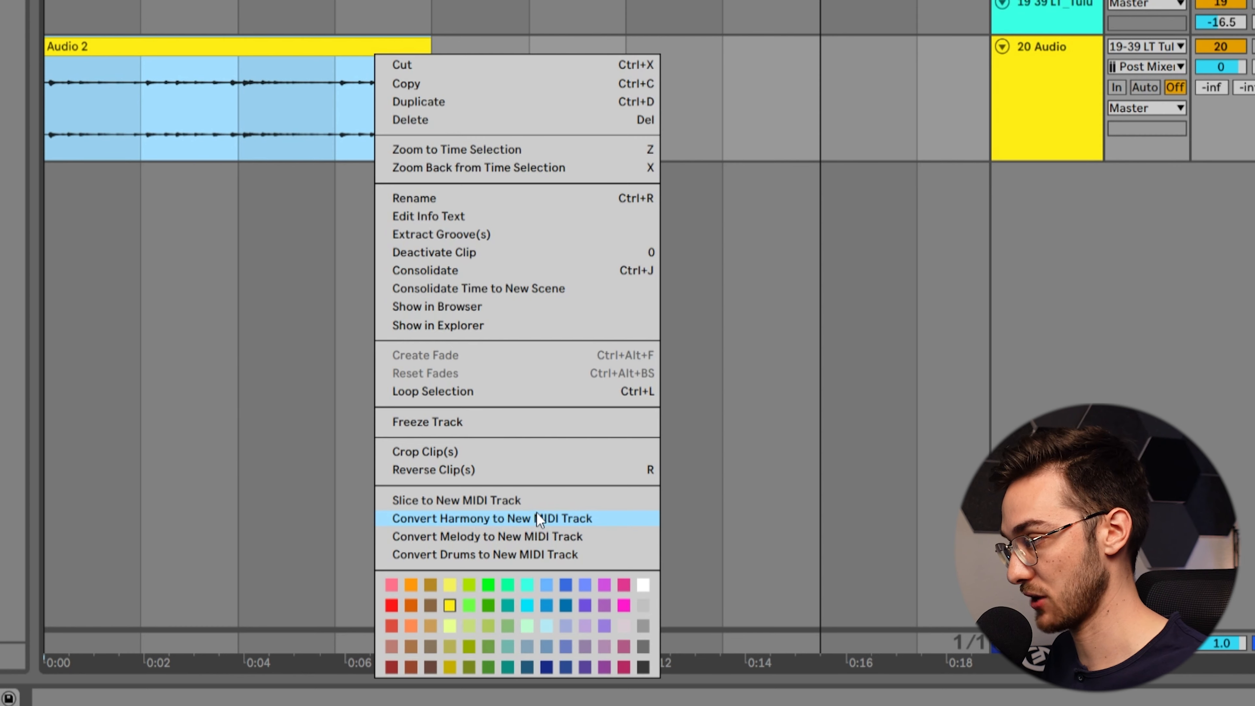
mouse_move(526, 536)
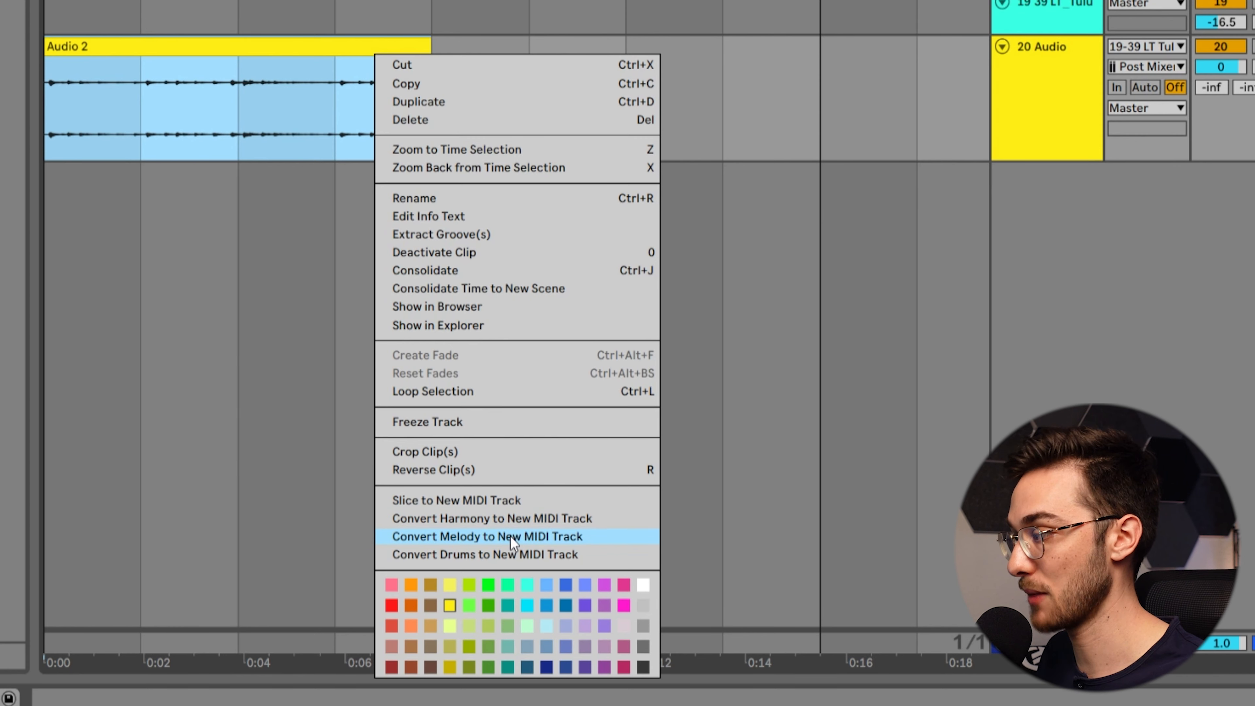
mouse_move(493, 518)
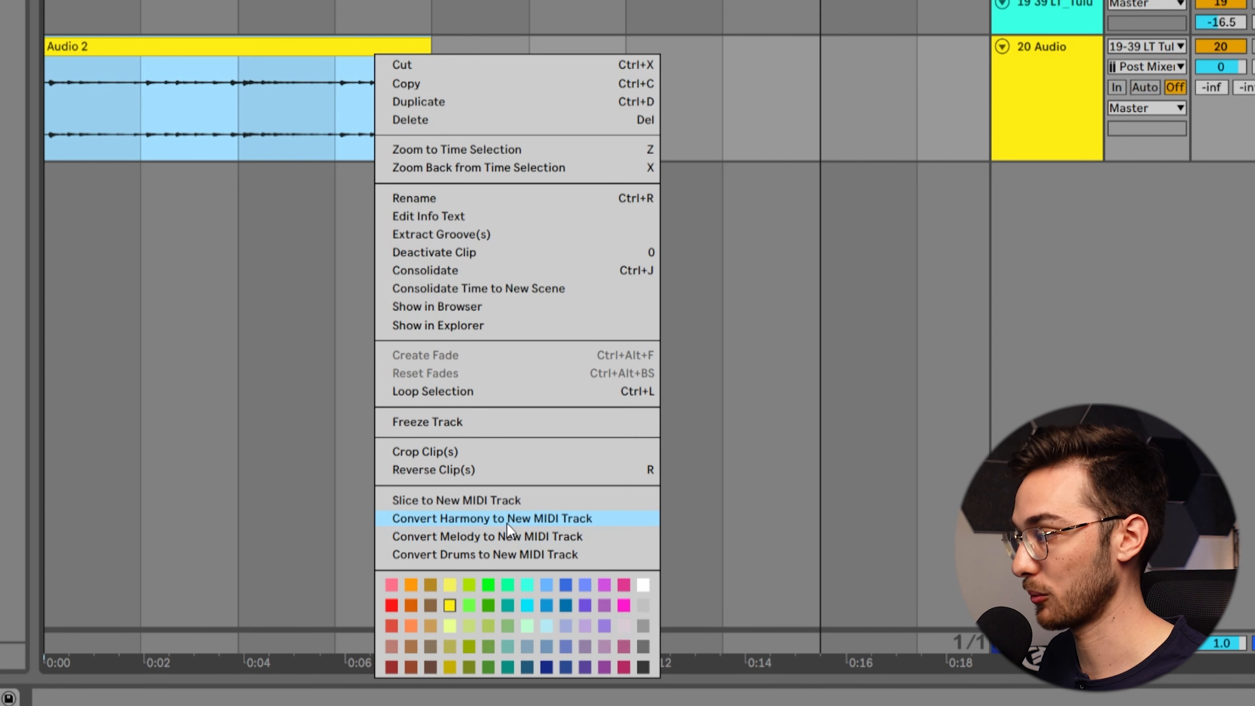
- Convert the Audio 2 clip's harmony to a new MIDI track
left_click(491, 518)
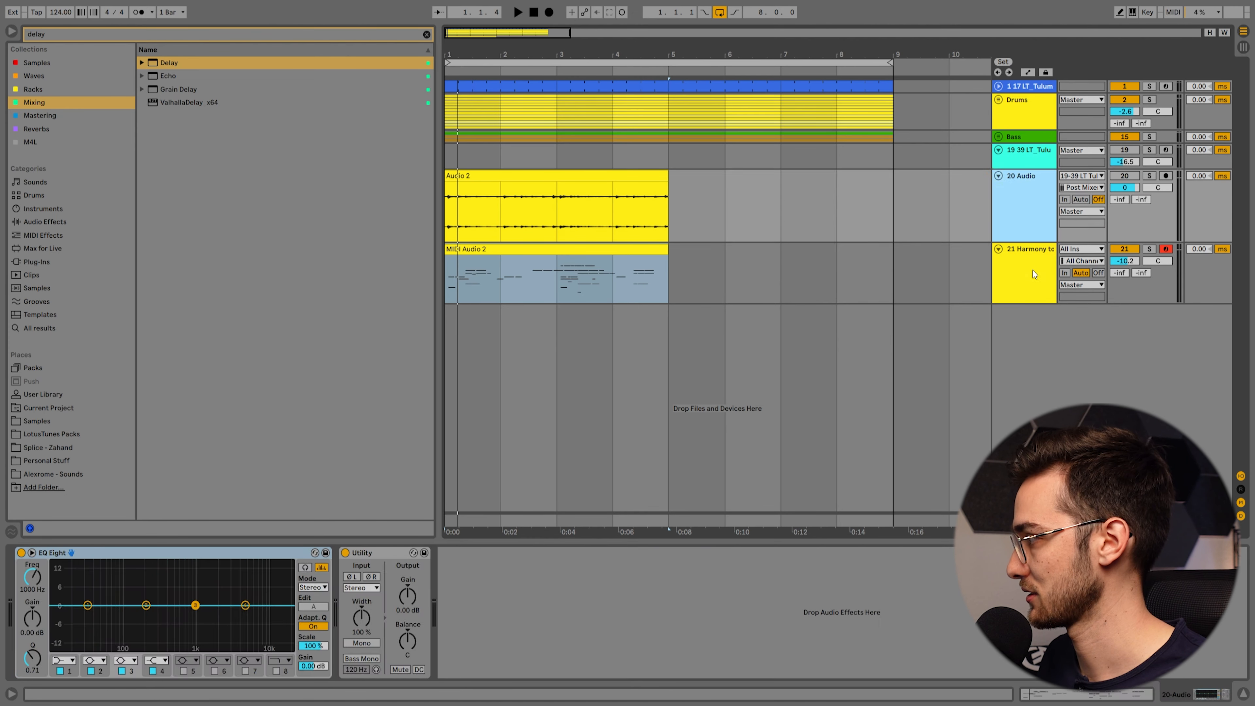
- Remove the default Harmony to MIDI instrument rack from the new harmony track
left_click(556, 276)
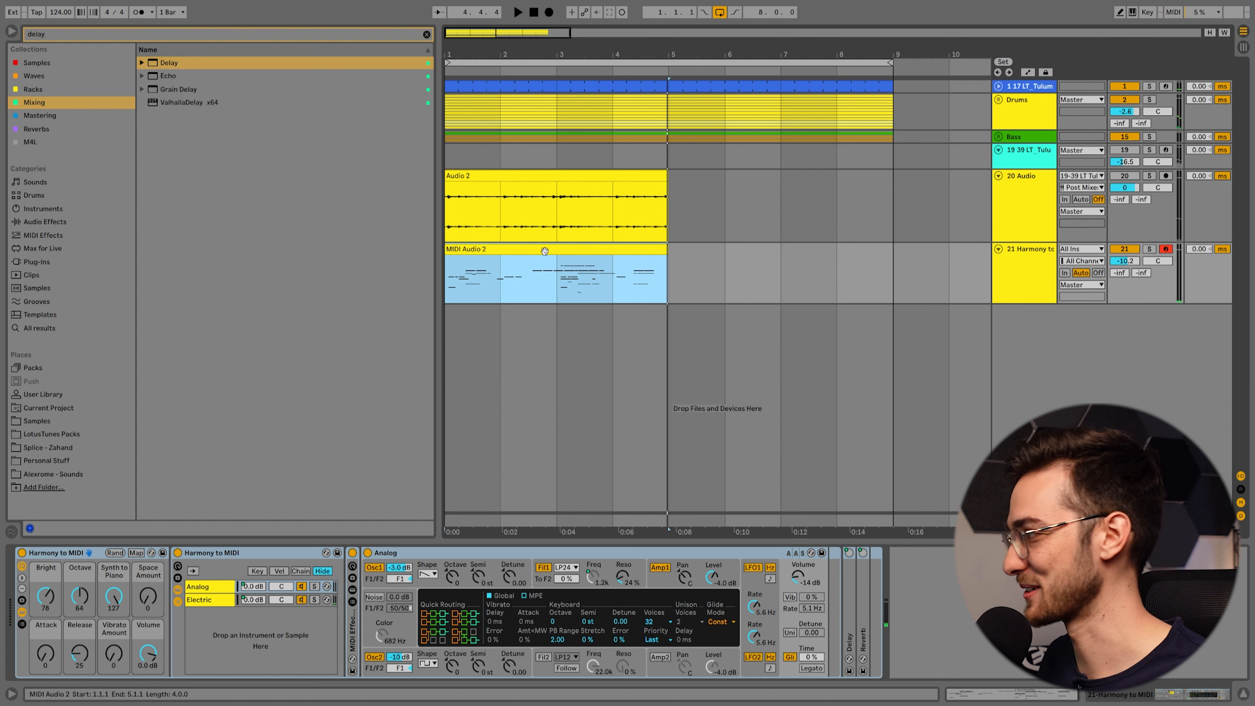
left_click(544, 249)
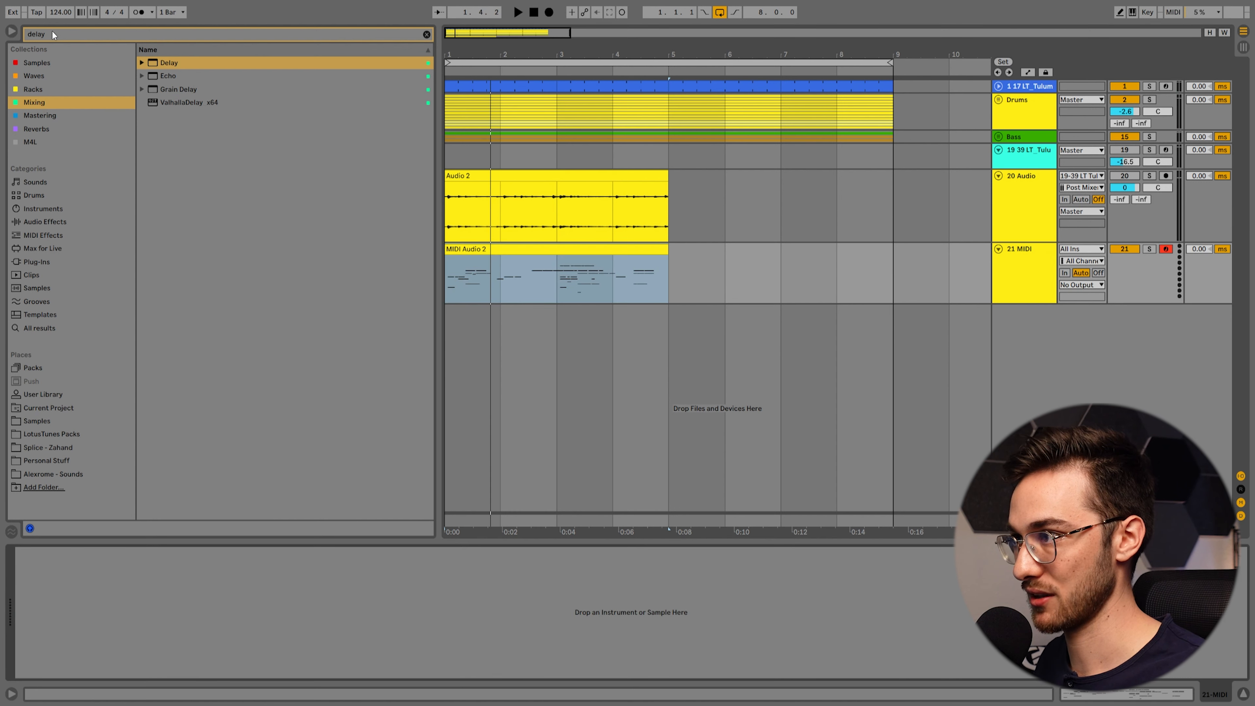
- Load Diva on the MIDI track with the Tulum CHORD - Songstarter 39 preset
type("diva")
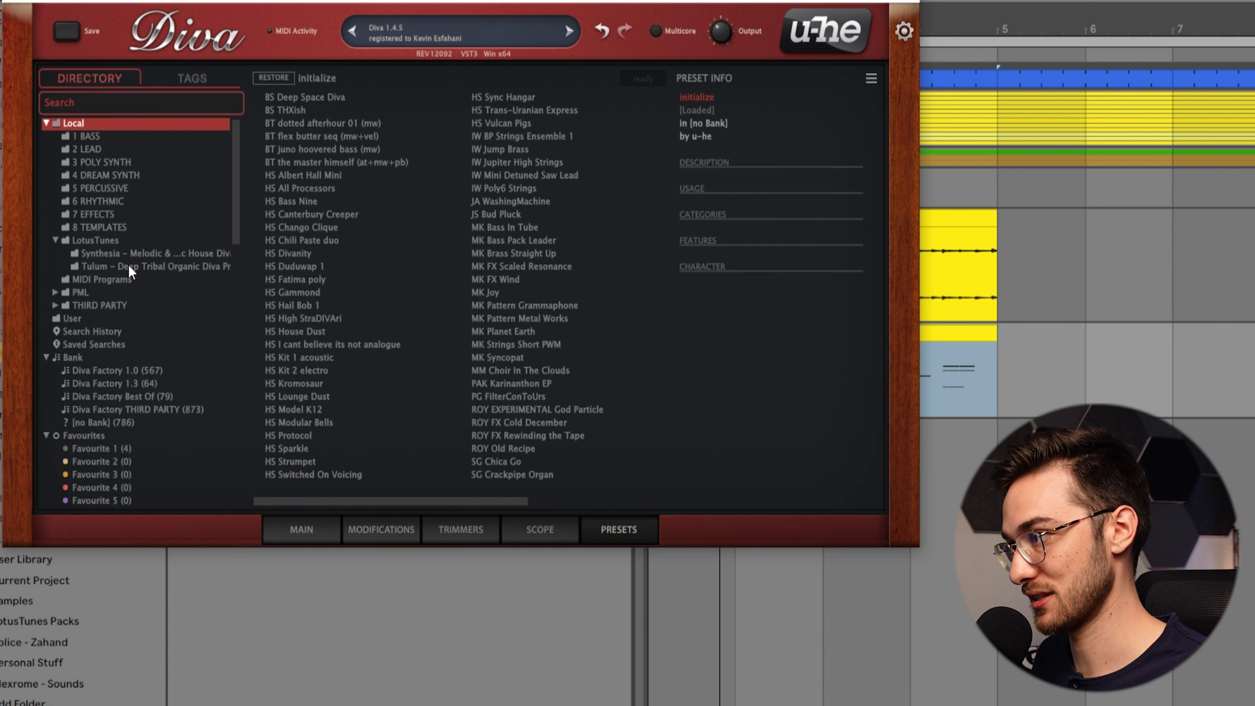
left_click(157, 267)
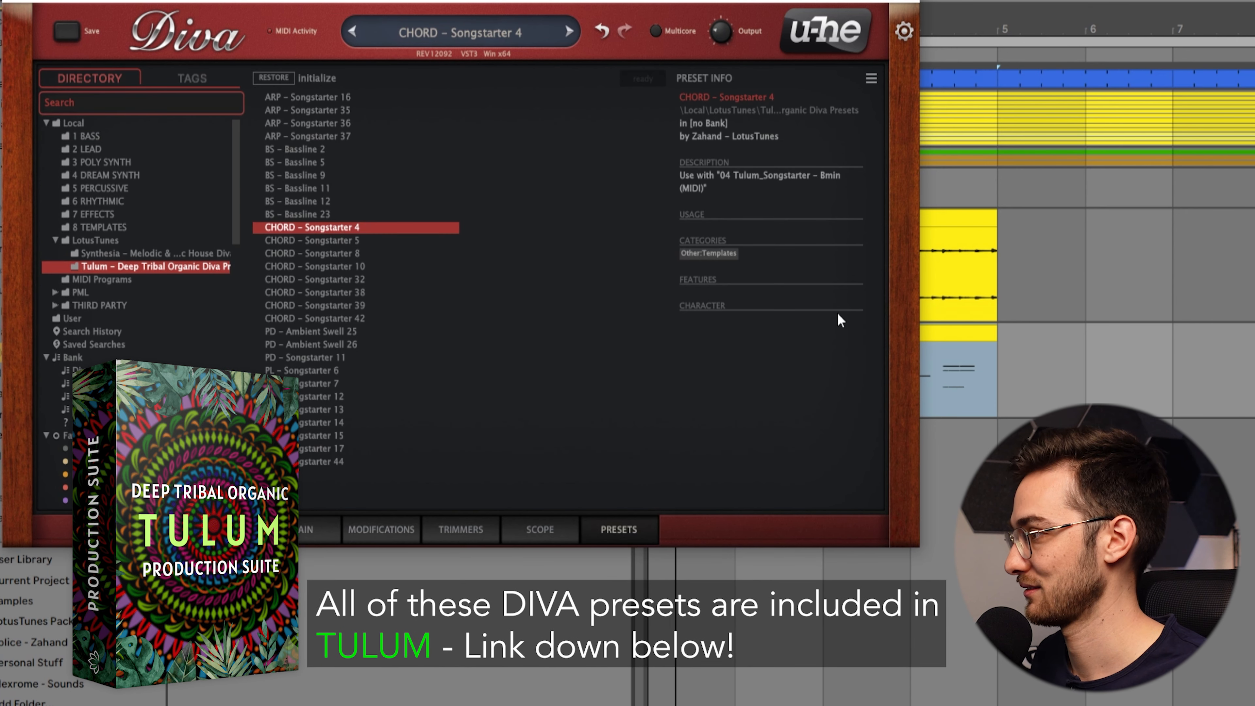
mouse_move(362, 250)
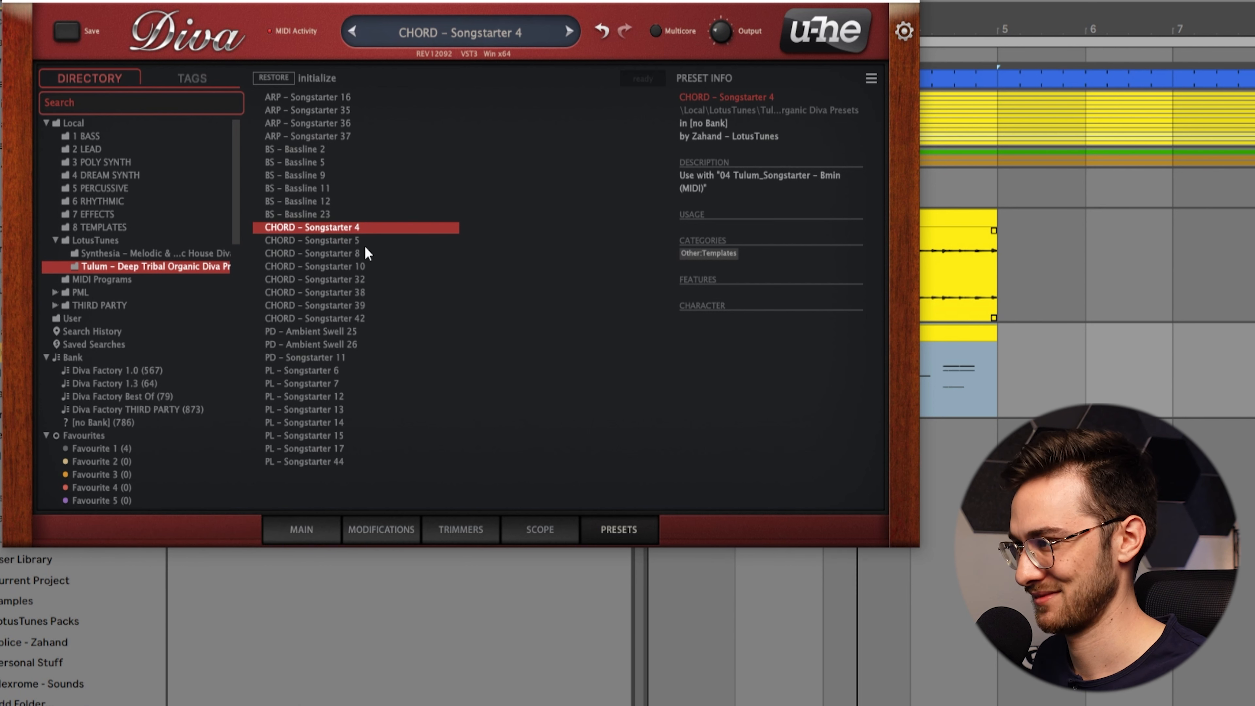
left_click(314, 305)
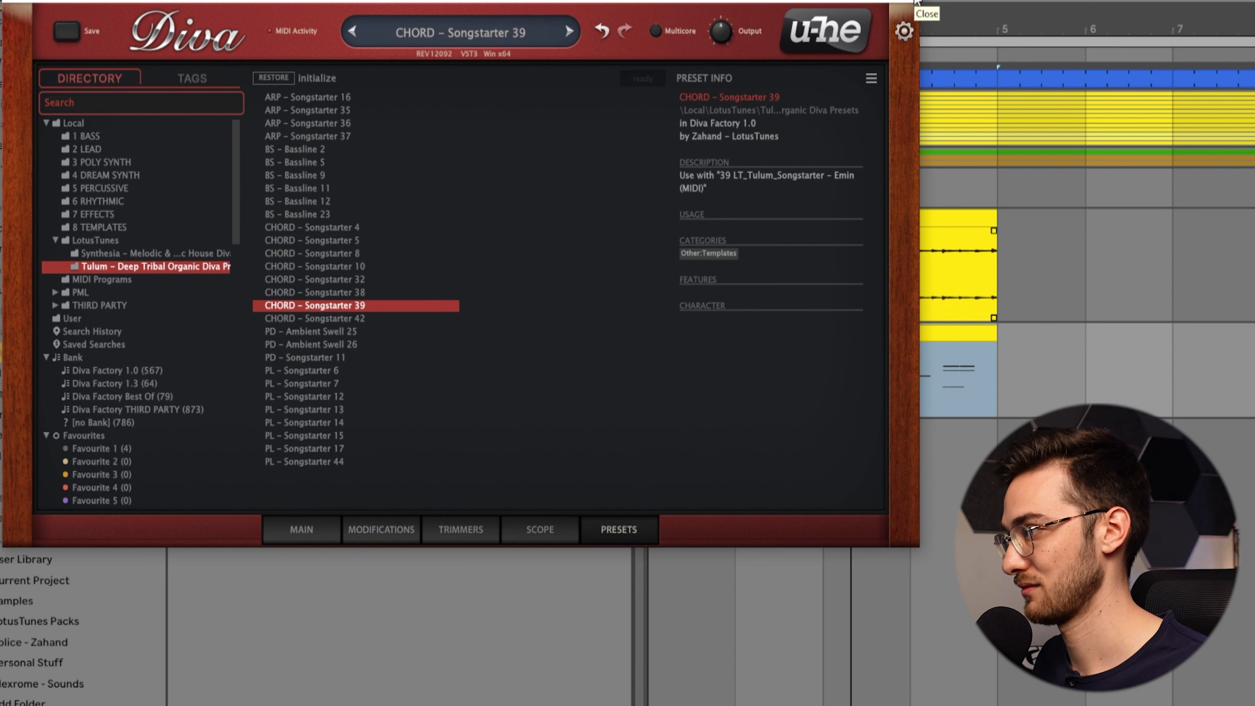
left_click(927, 13)
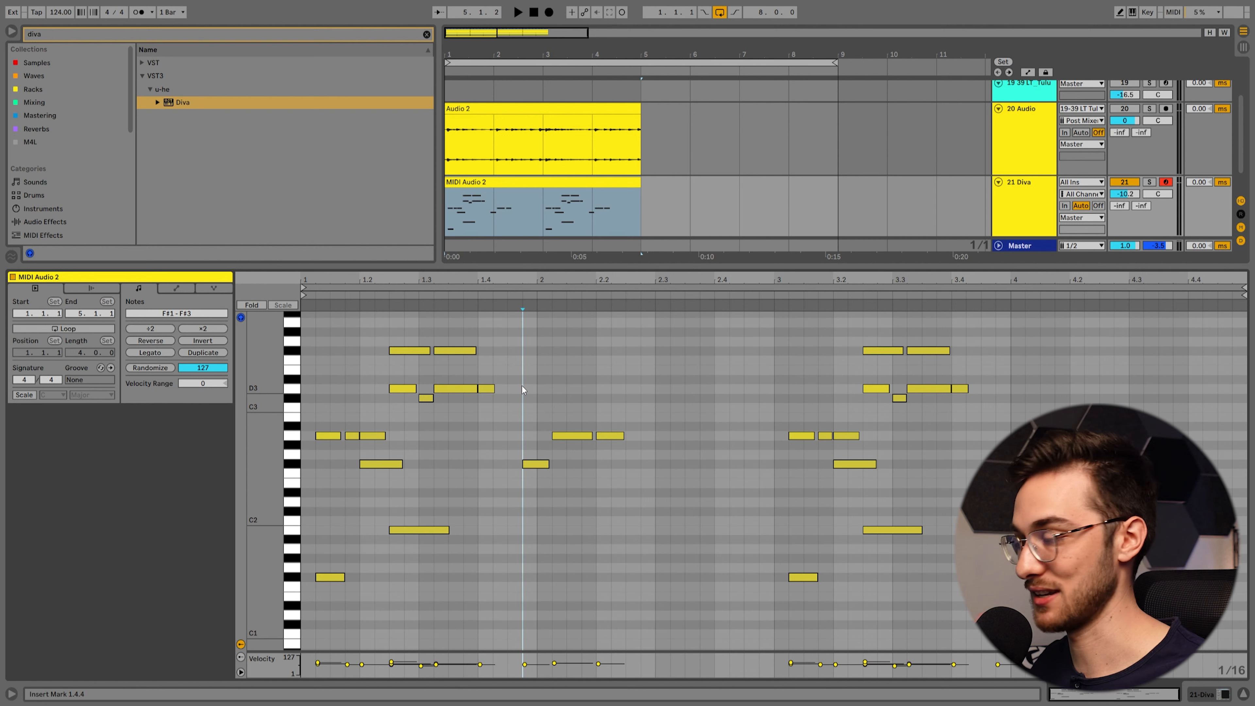
- Select all converted chord notes of MIDI Audio 2 in the note editor
key("ctrl+a")
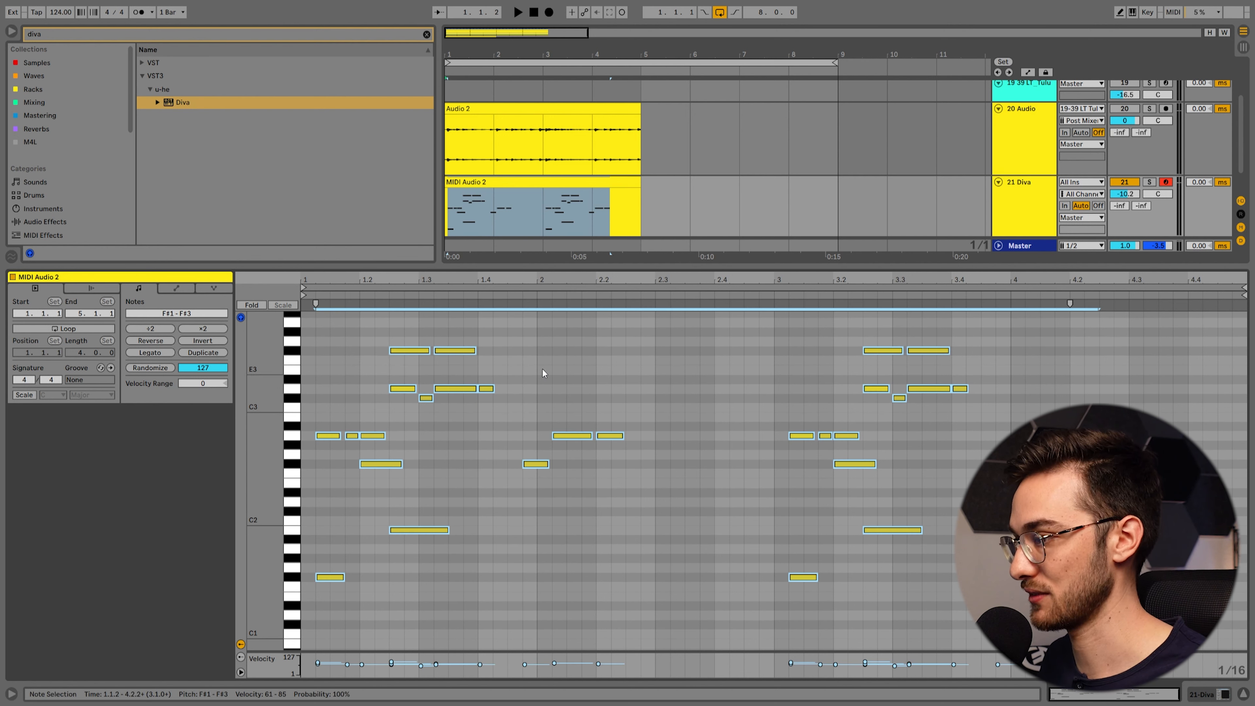
left_click(203, 340)
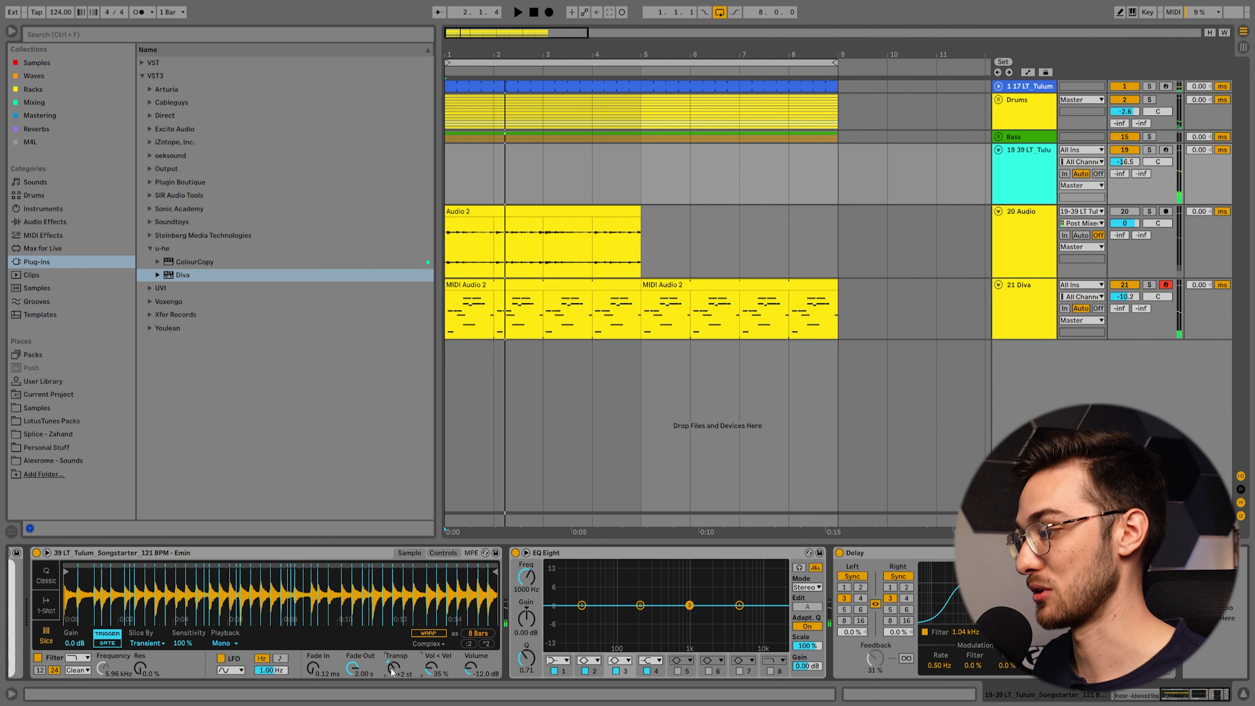
- Raise EQ Eight's low-cut band on the 19-39 LT Tulum track to about 130 Hz
left_click(518, 12)
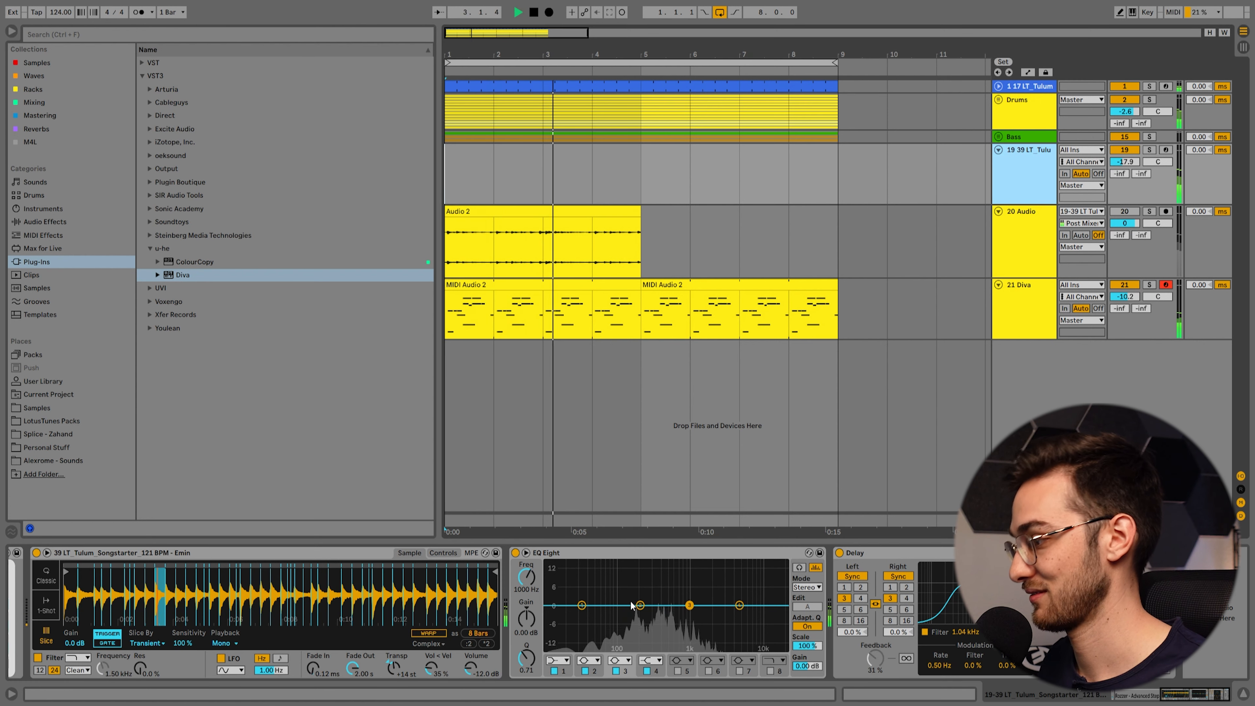
left_click_drag(689, 604, 624, 616)
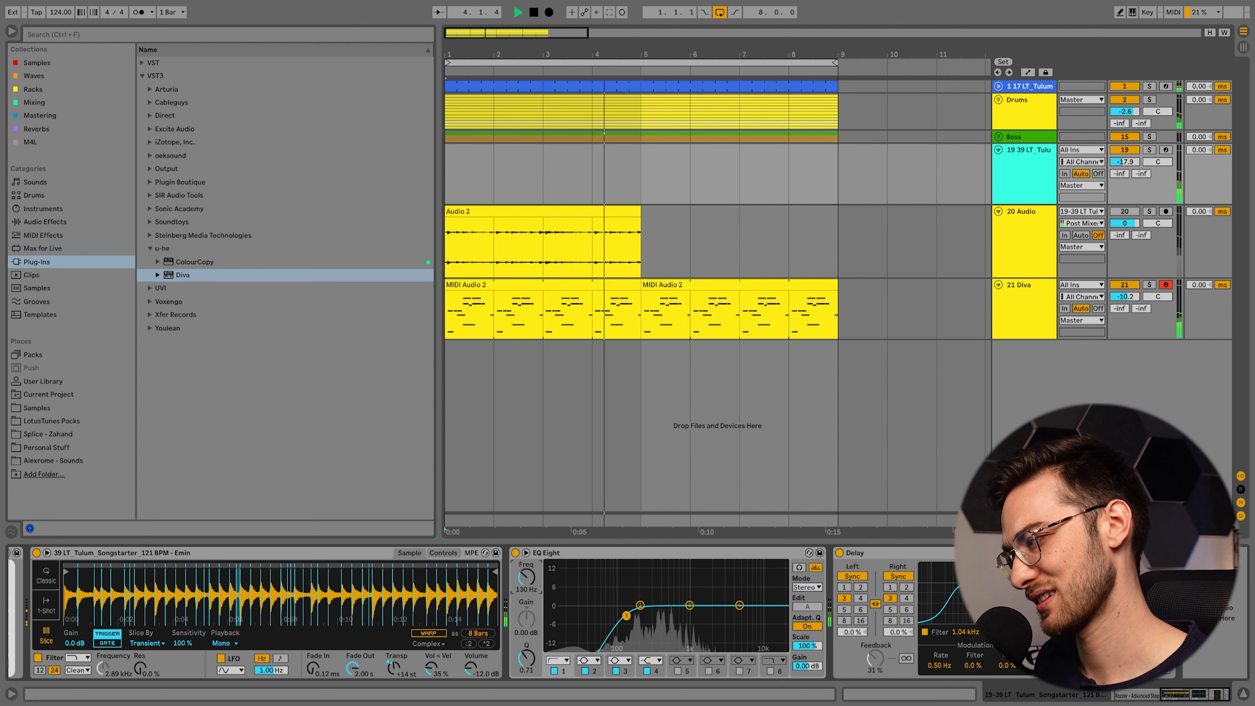